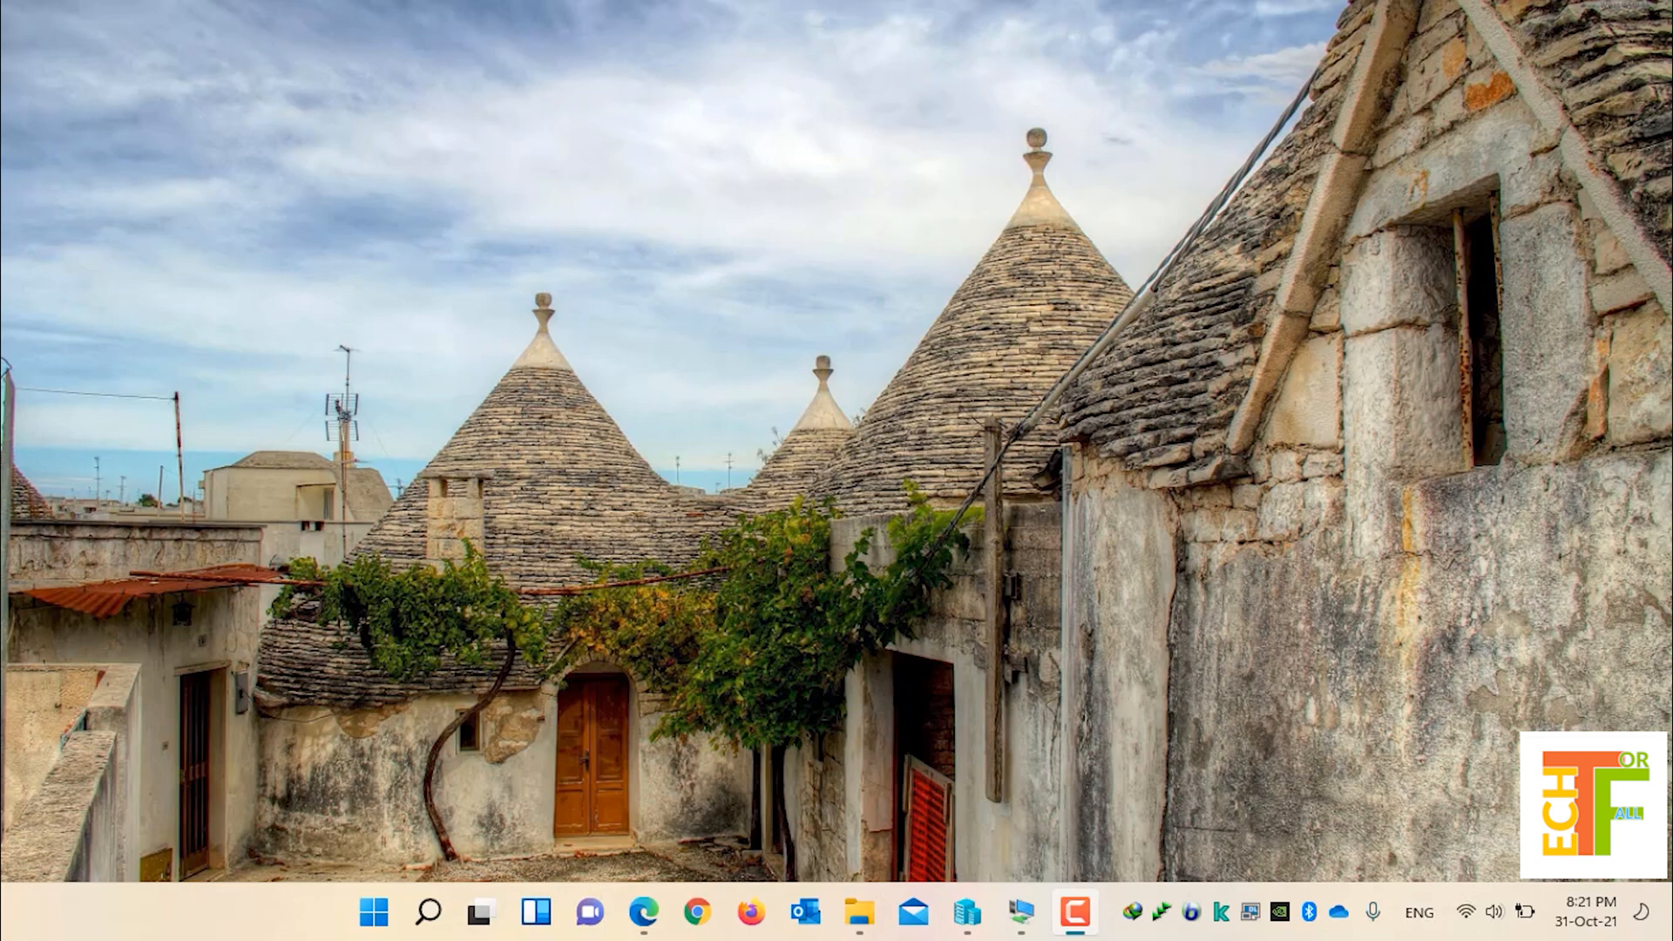
mouse_move(1022, 914)
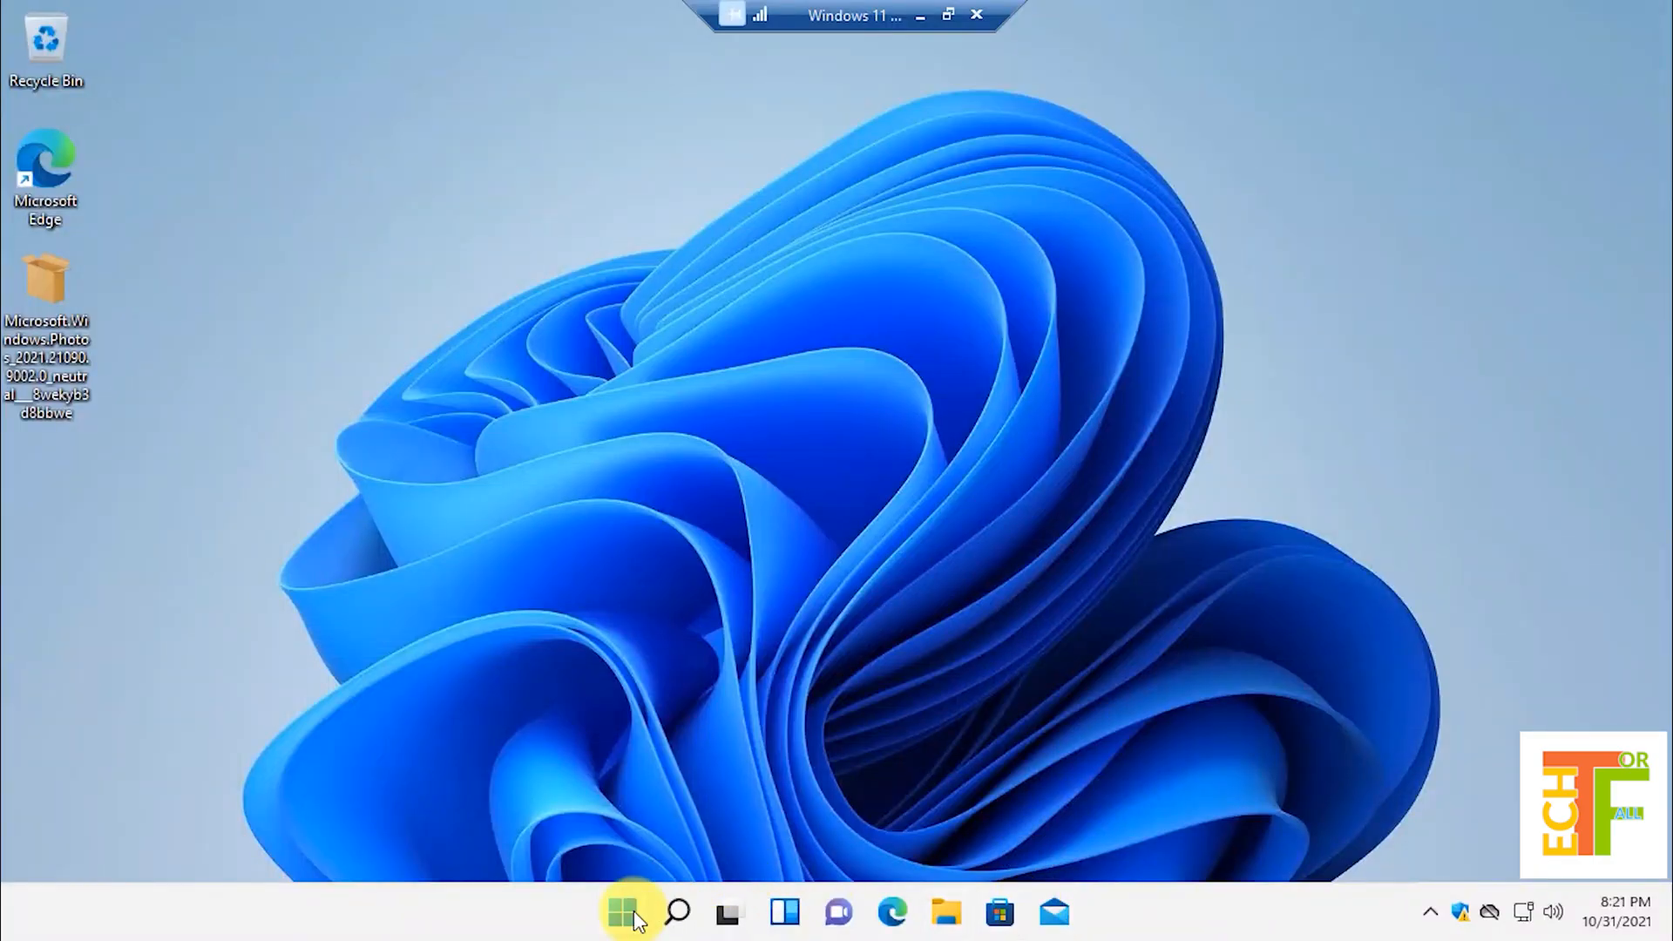
Open Settings' About page to view Windows 11 Pro 21H2, build 22000.194.
click(627, 912)
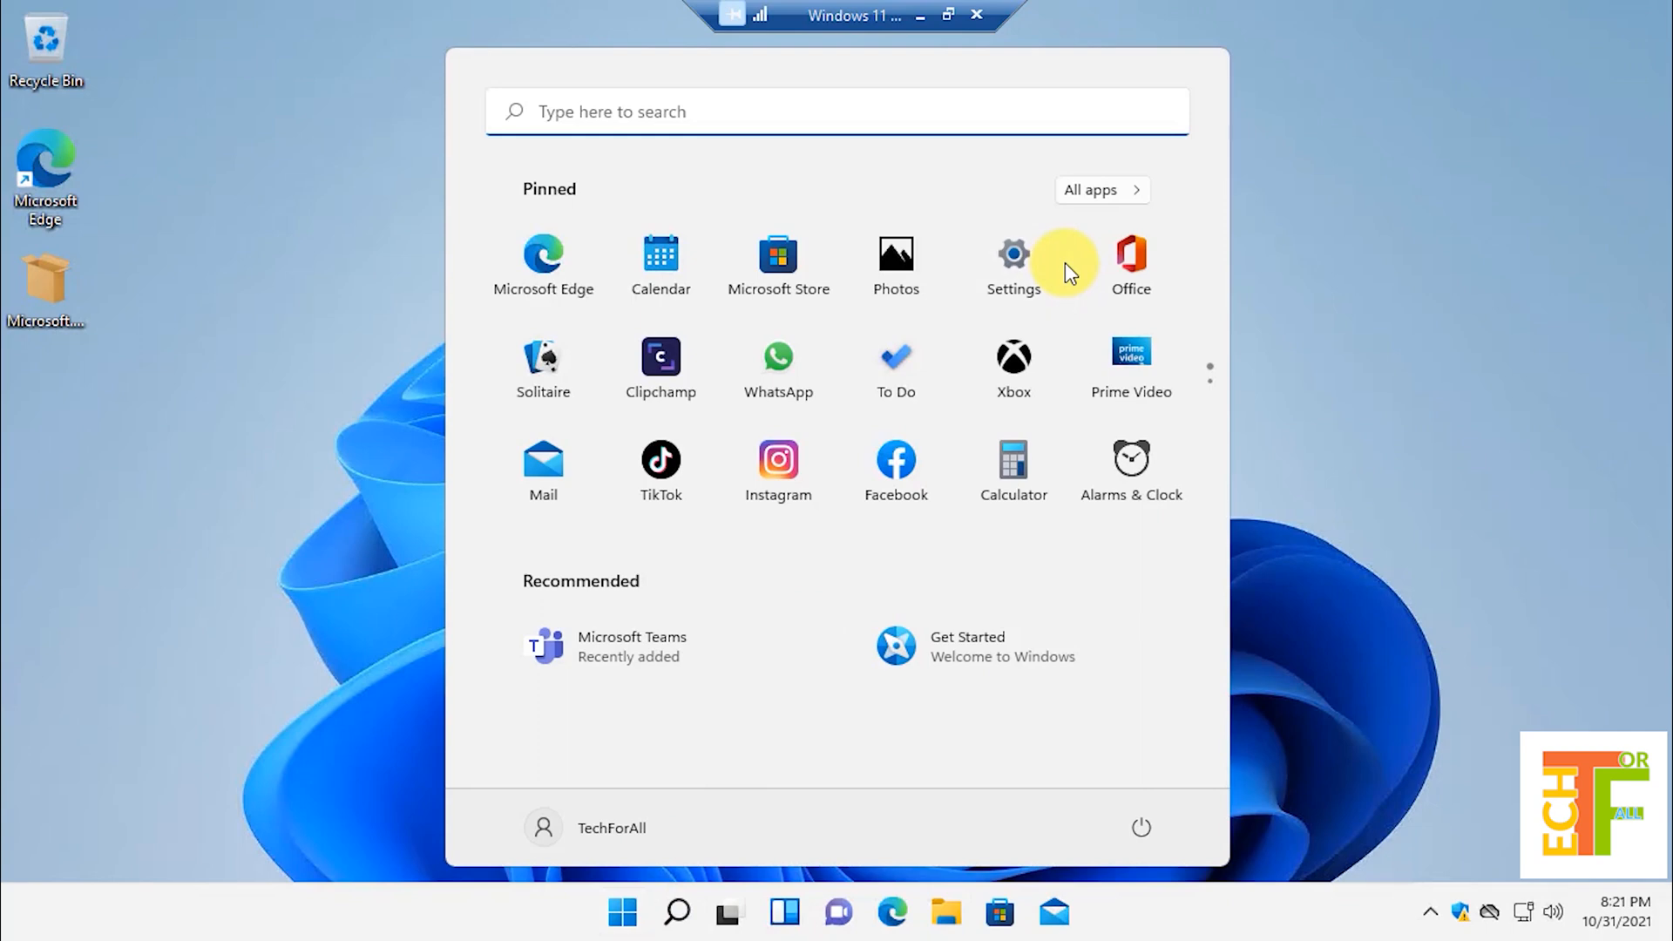
click(1012, 256)
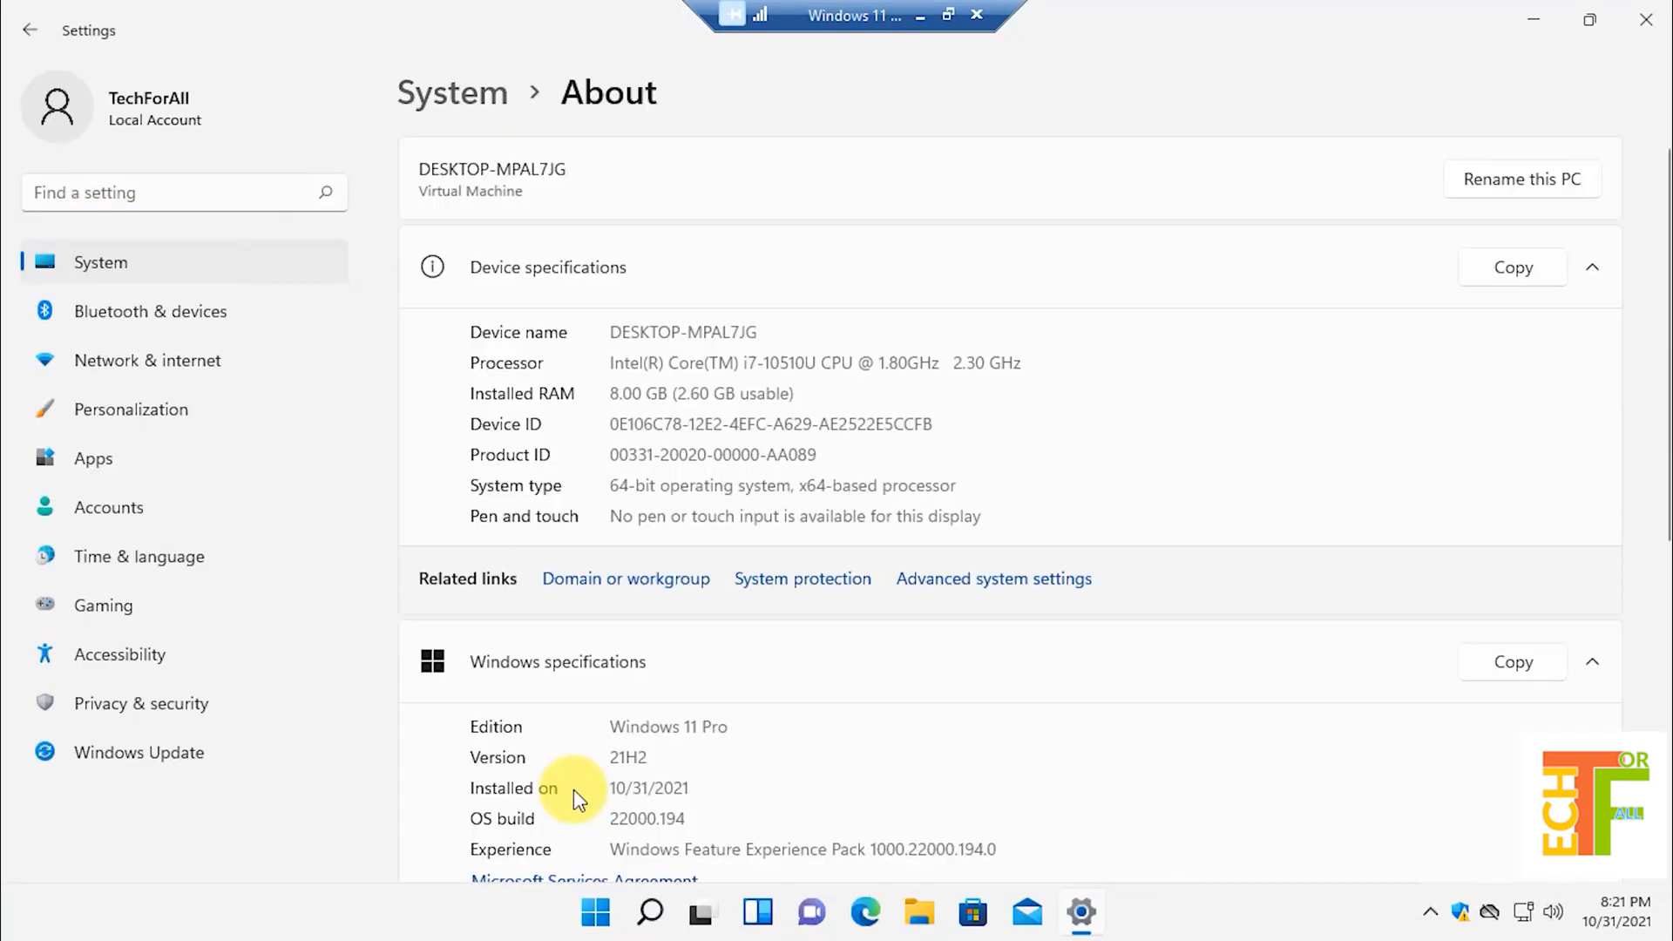
scroll(down, 3)
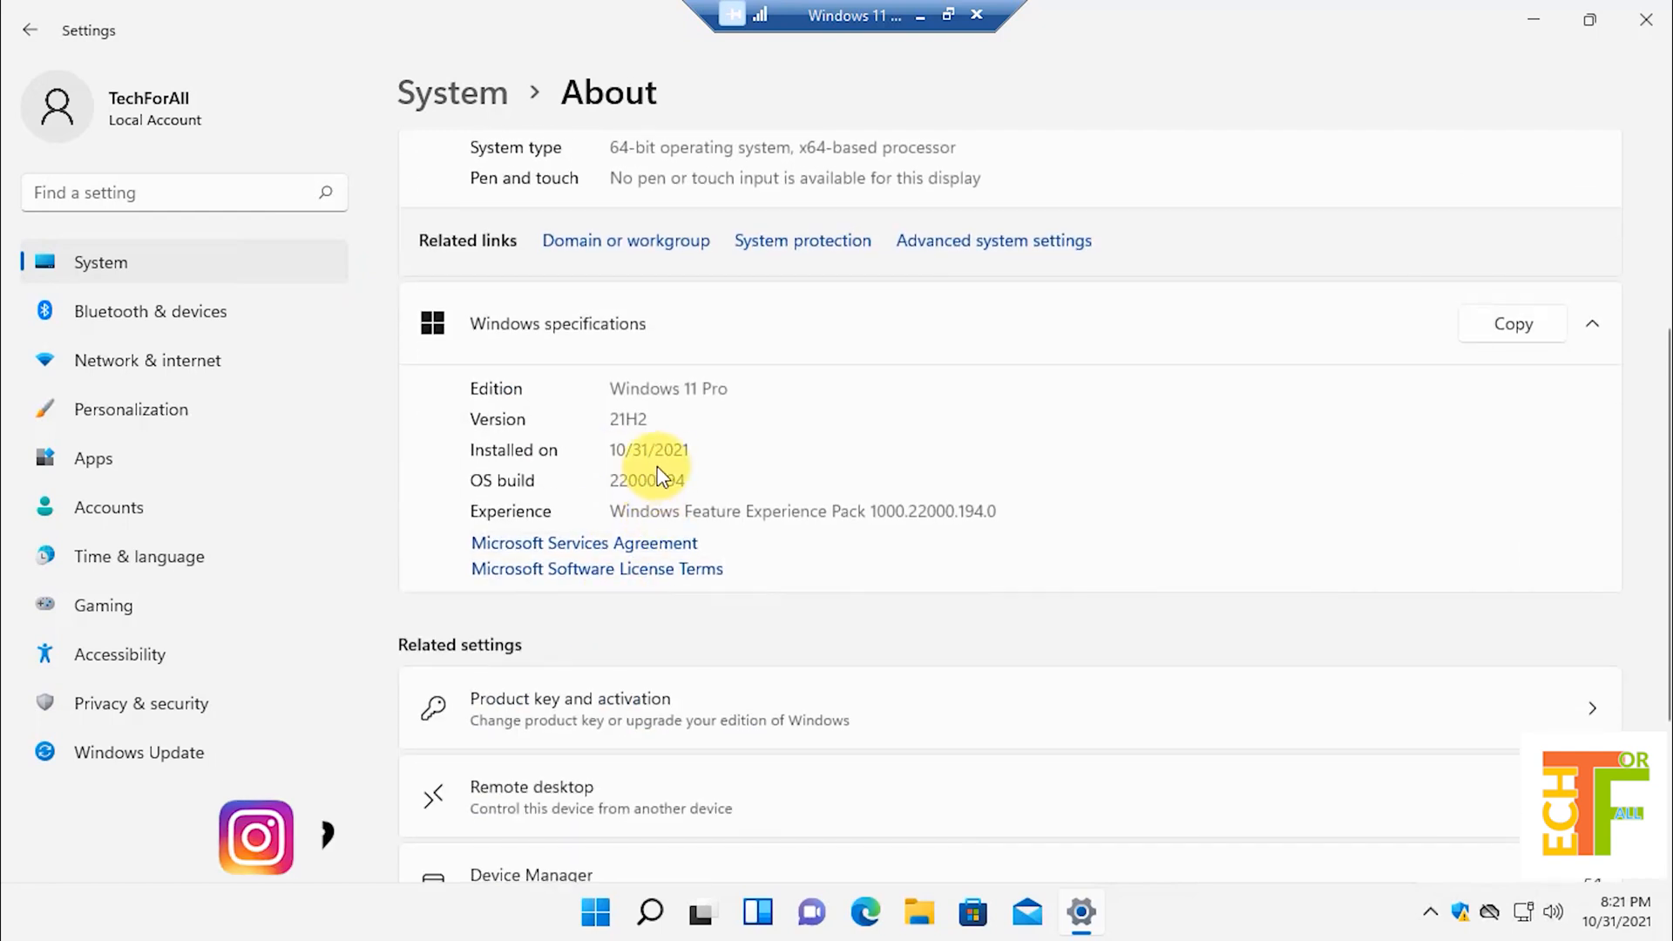
double_click(653, 450)
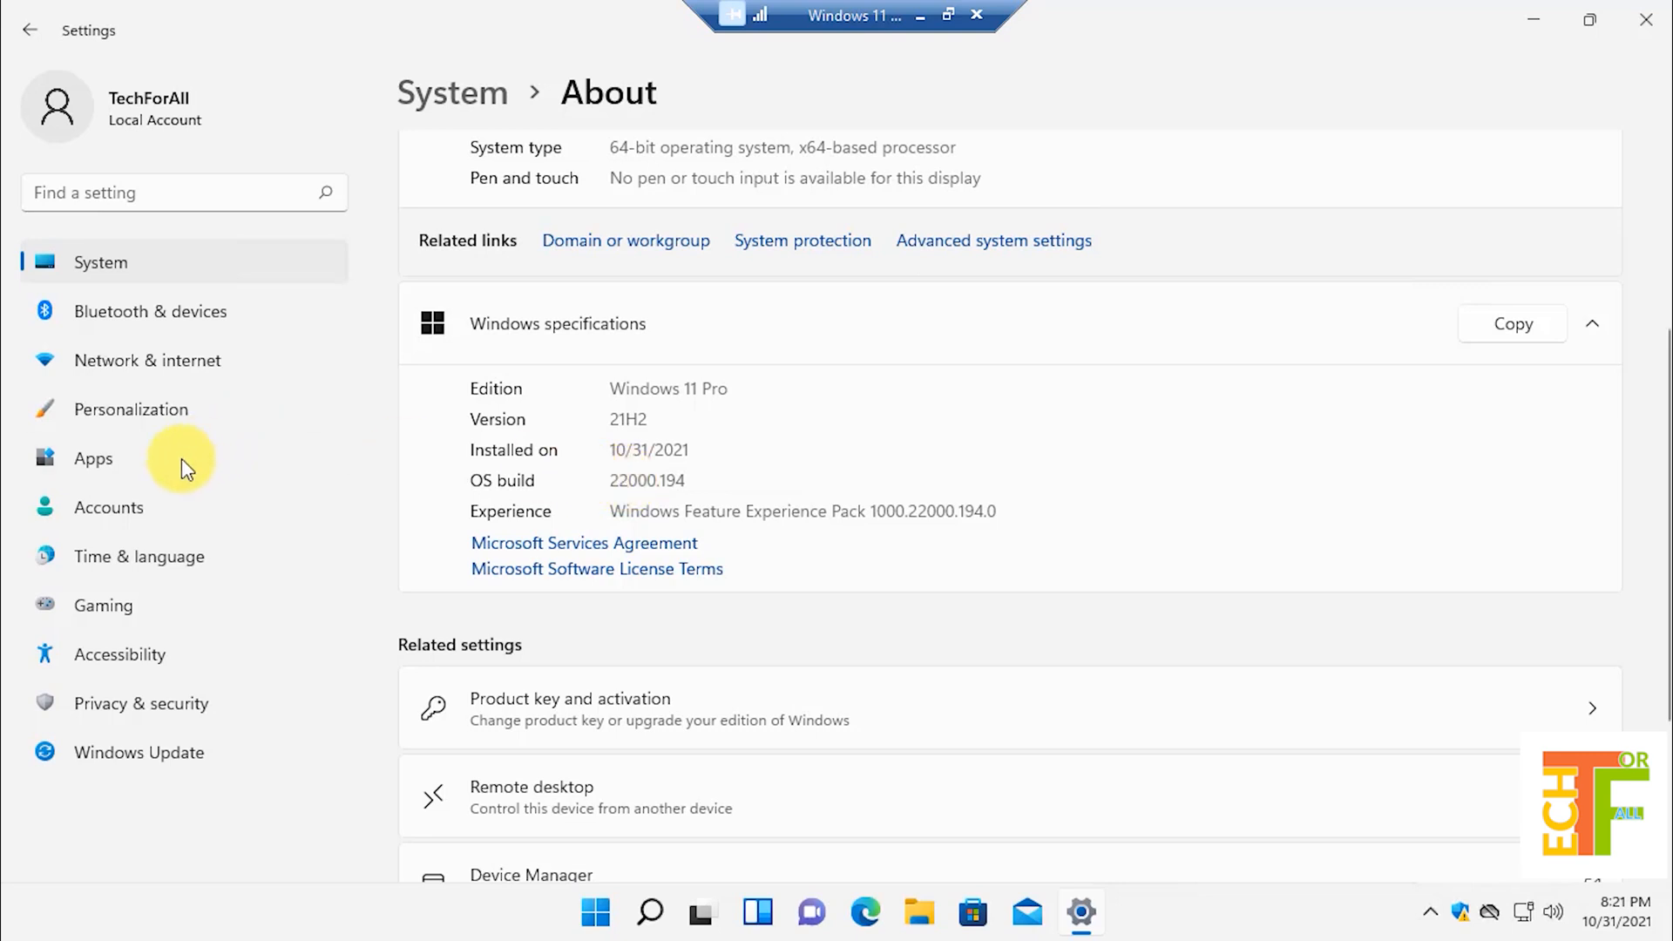
Find Photos in Apps & features, check its version 2019.19071.12548.0, then minimize Settings.
click(93, 457)
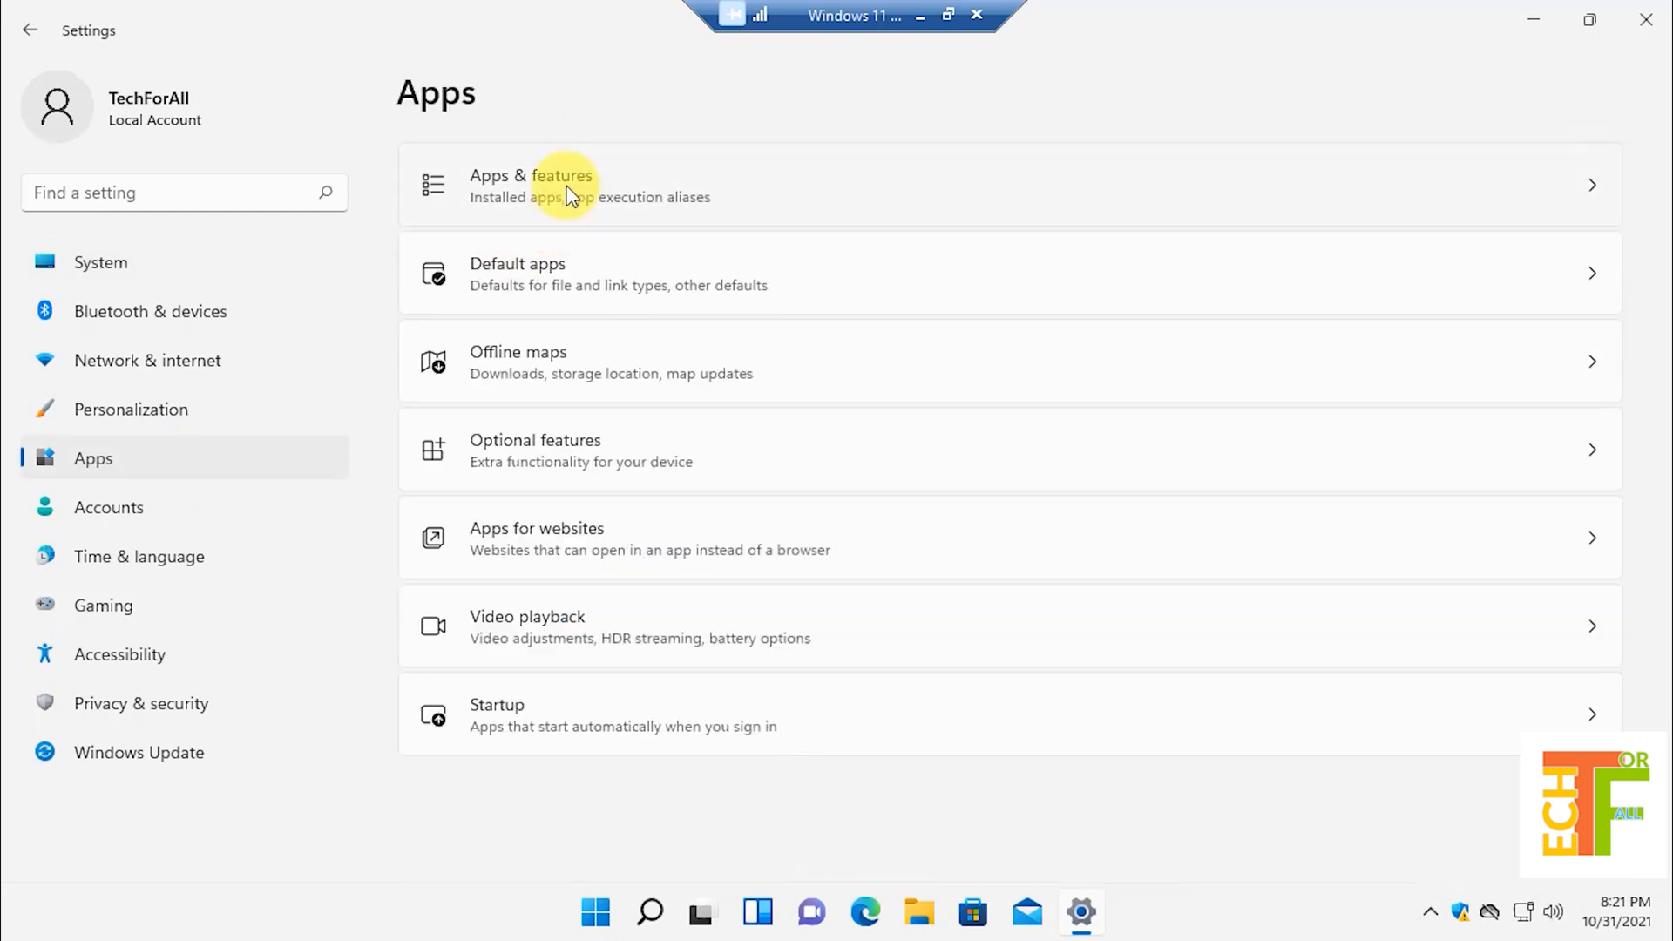
click(570, 186)
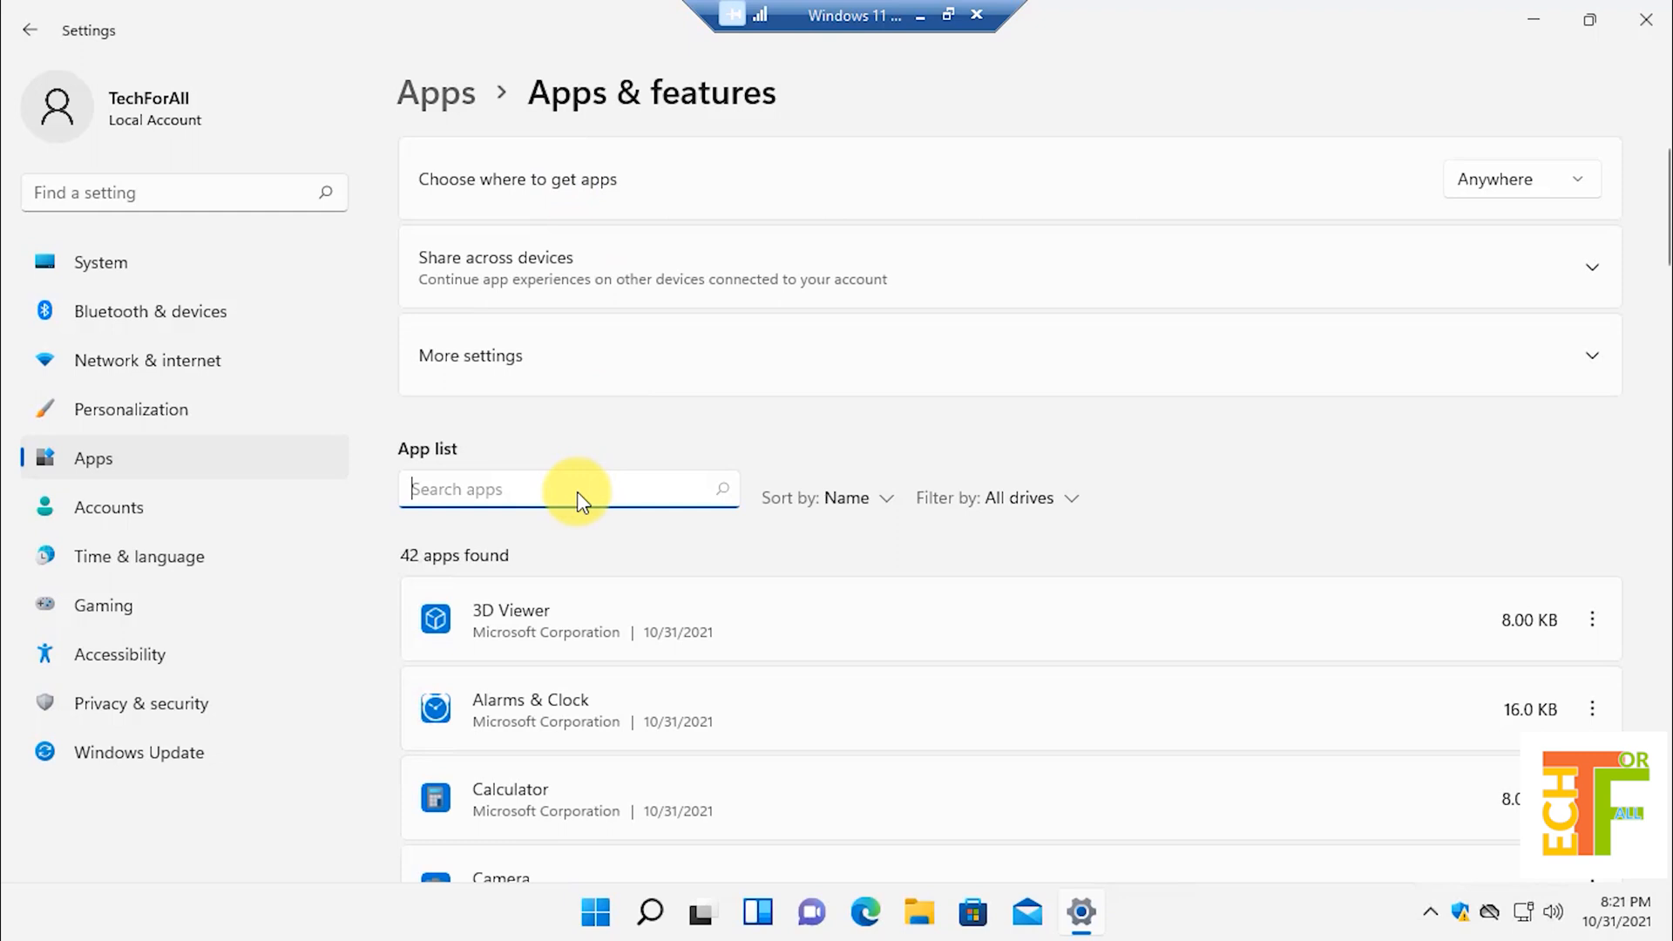
text(photos)
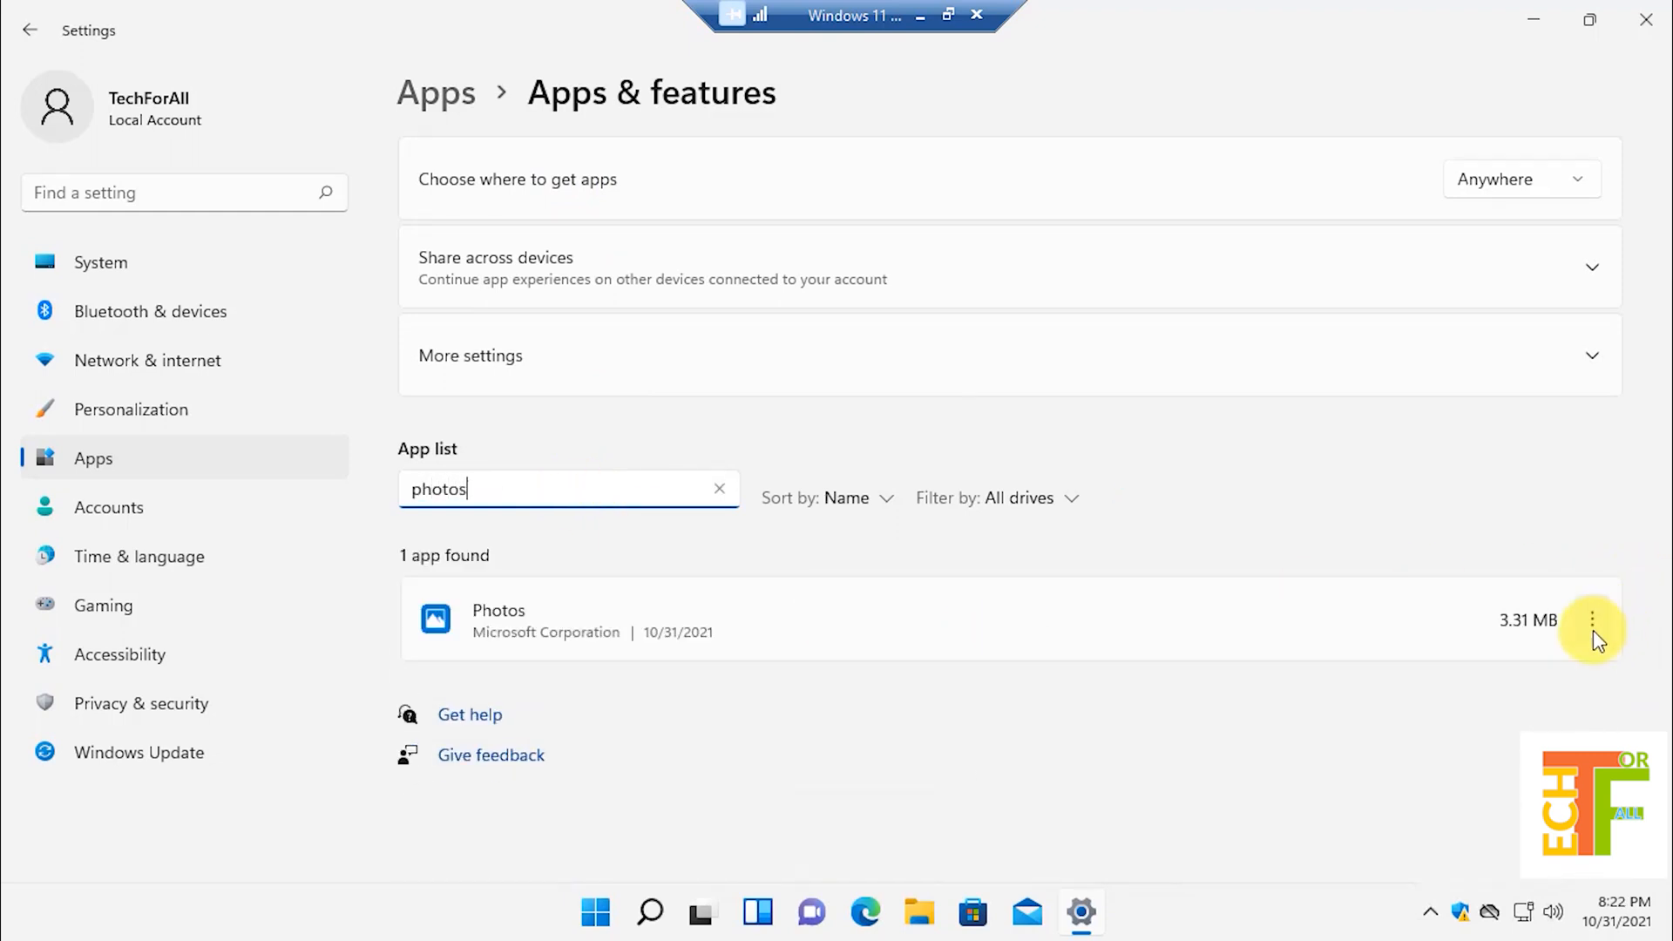
click(1591, 620)
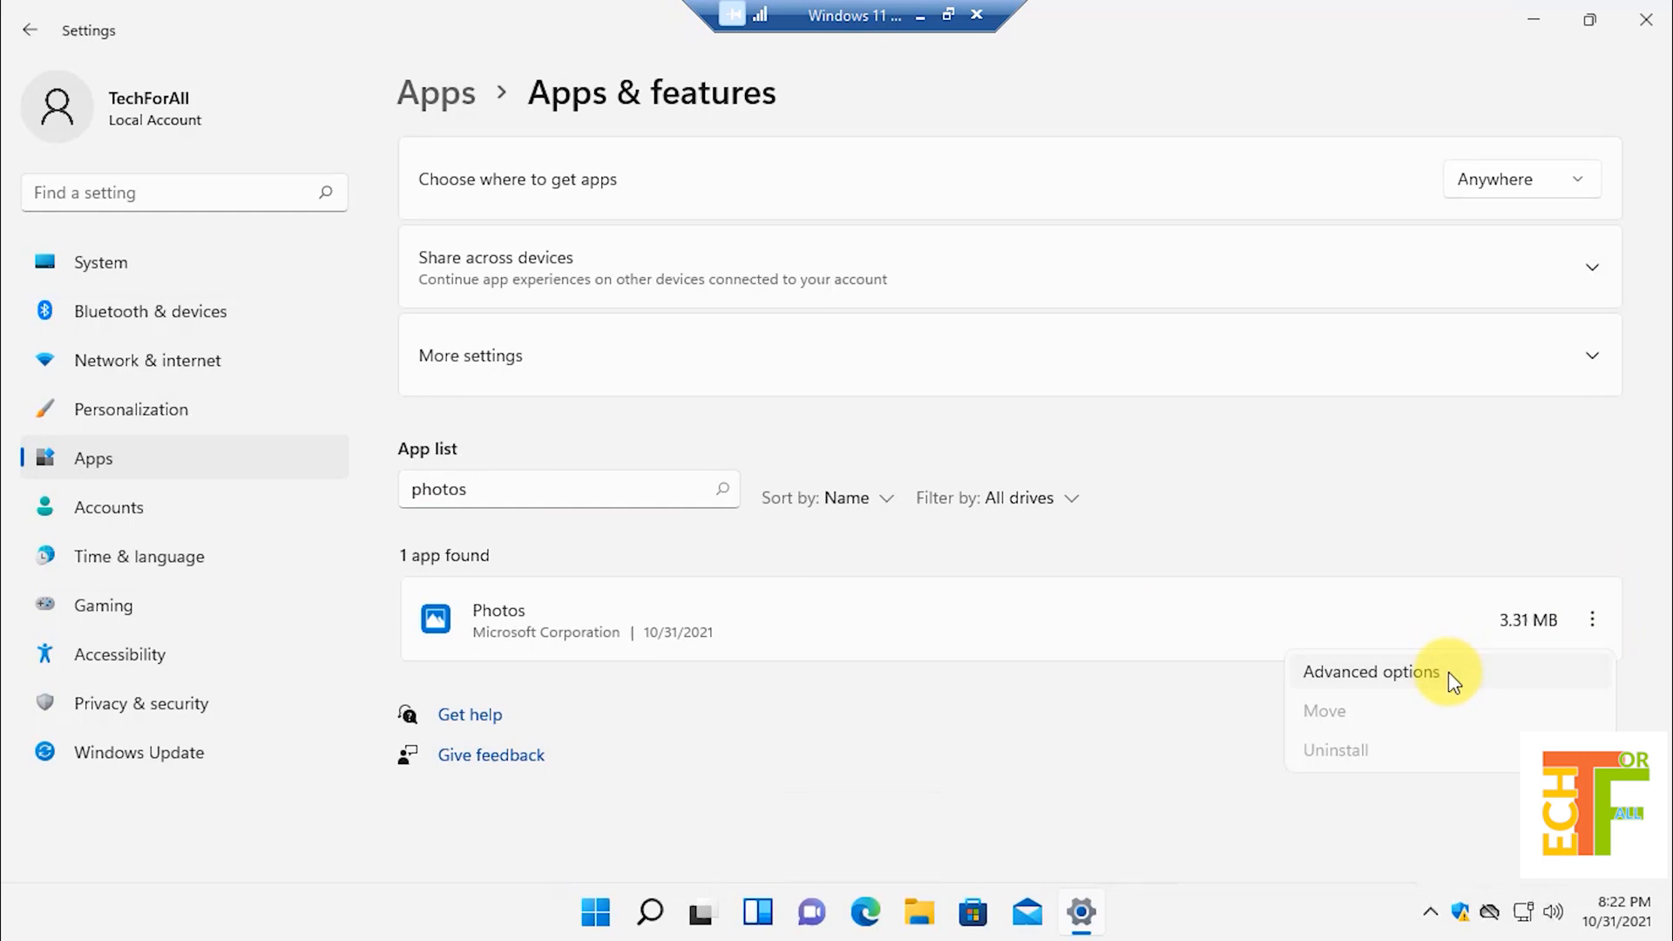
click(1370, 671)
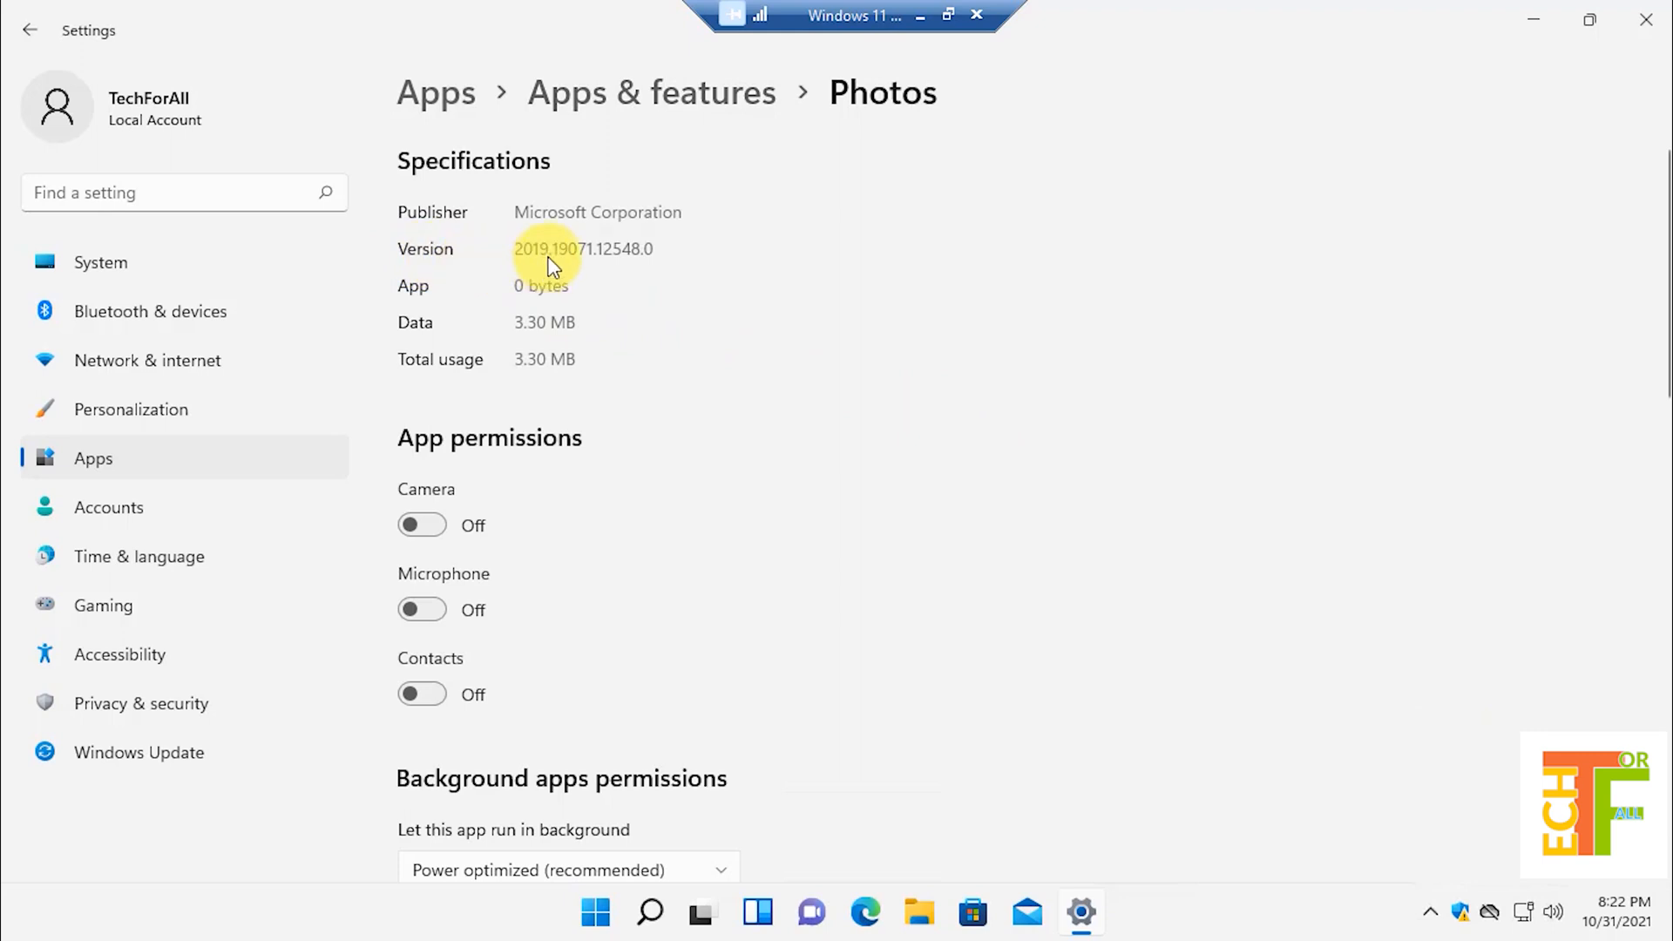
mouse_move(1534, 21)
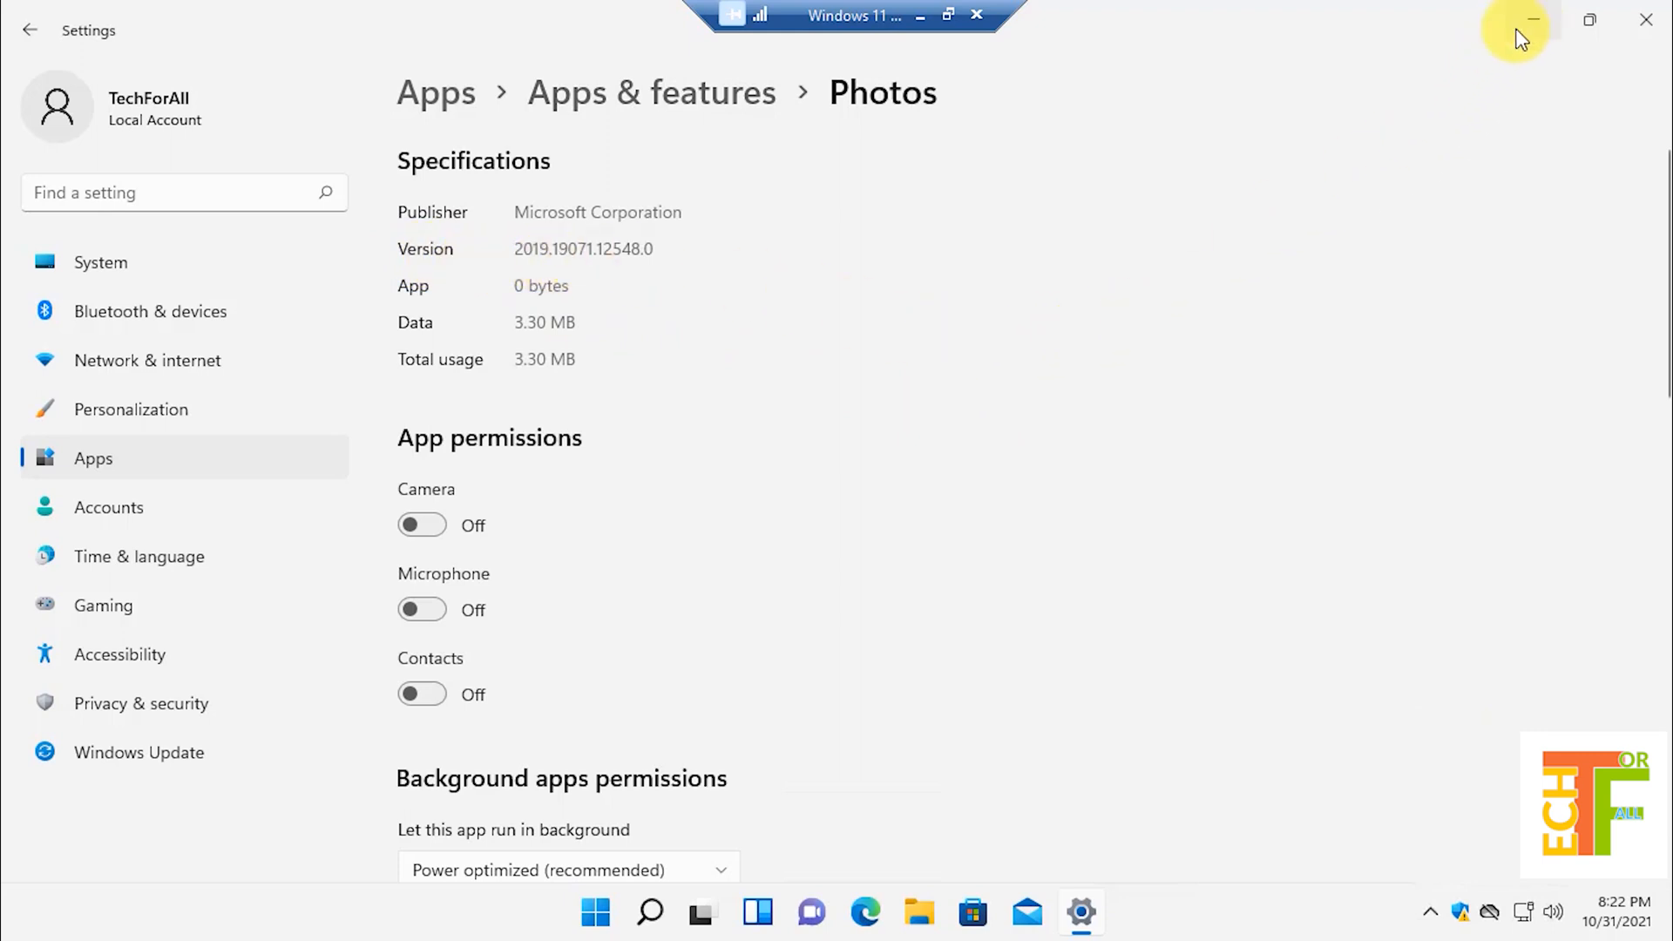
click(1533, 19)
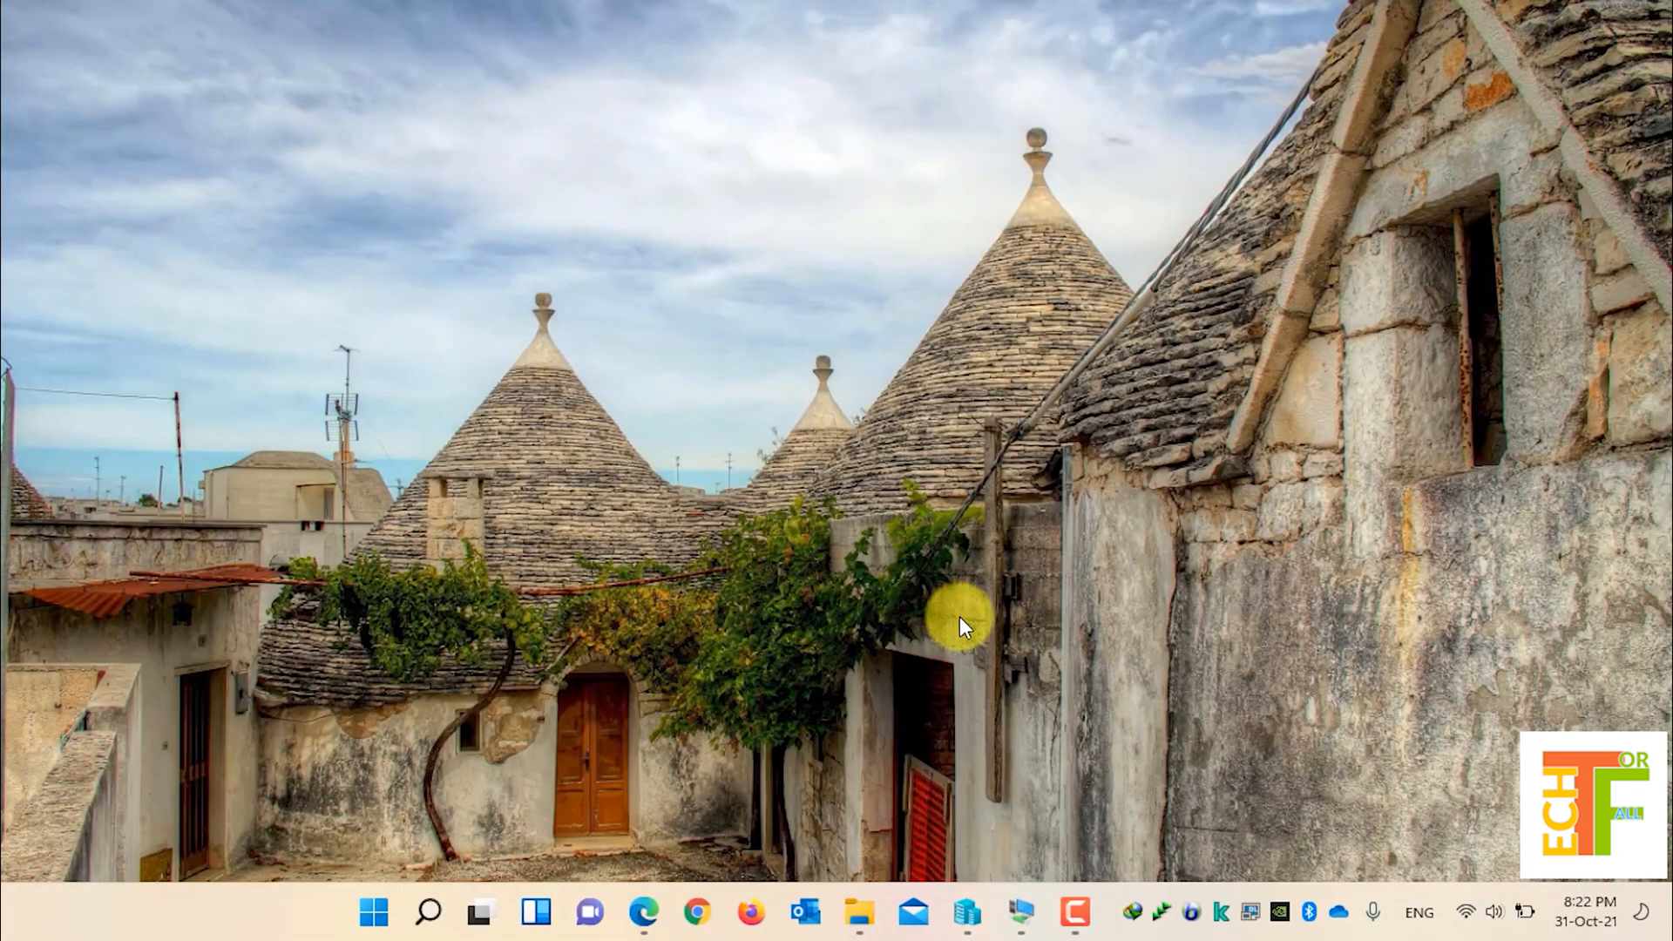
mouse_move(960, 805)
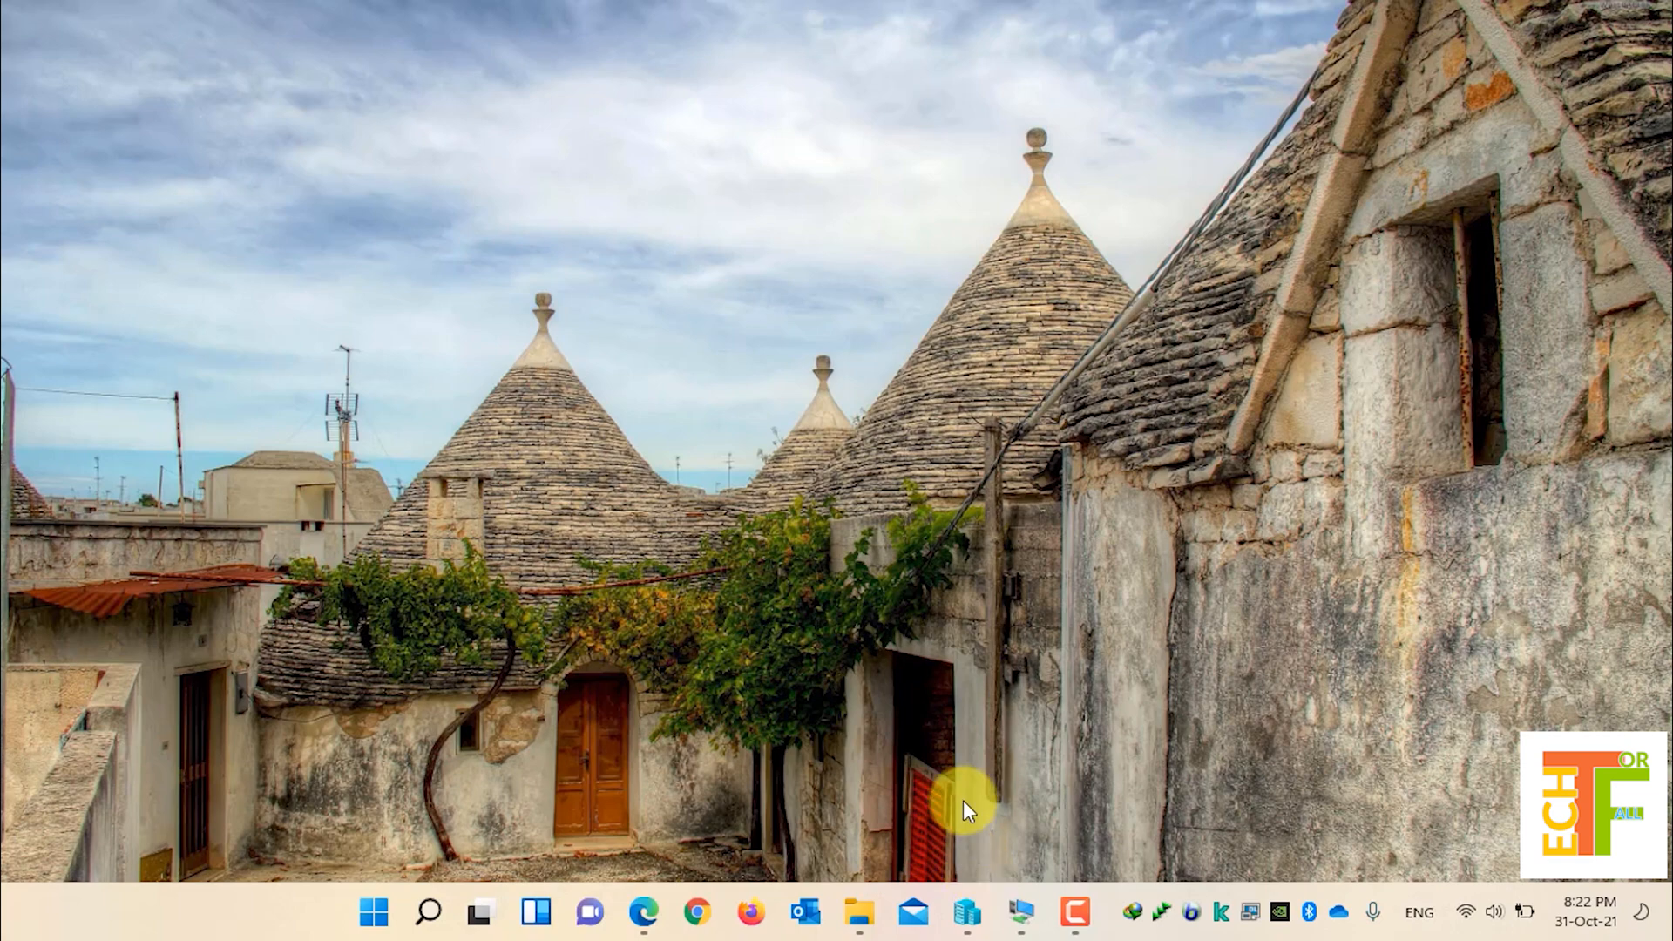
mouse_move(576, 843)
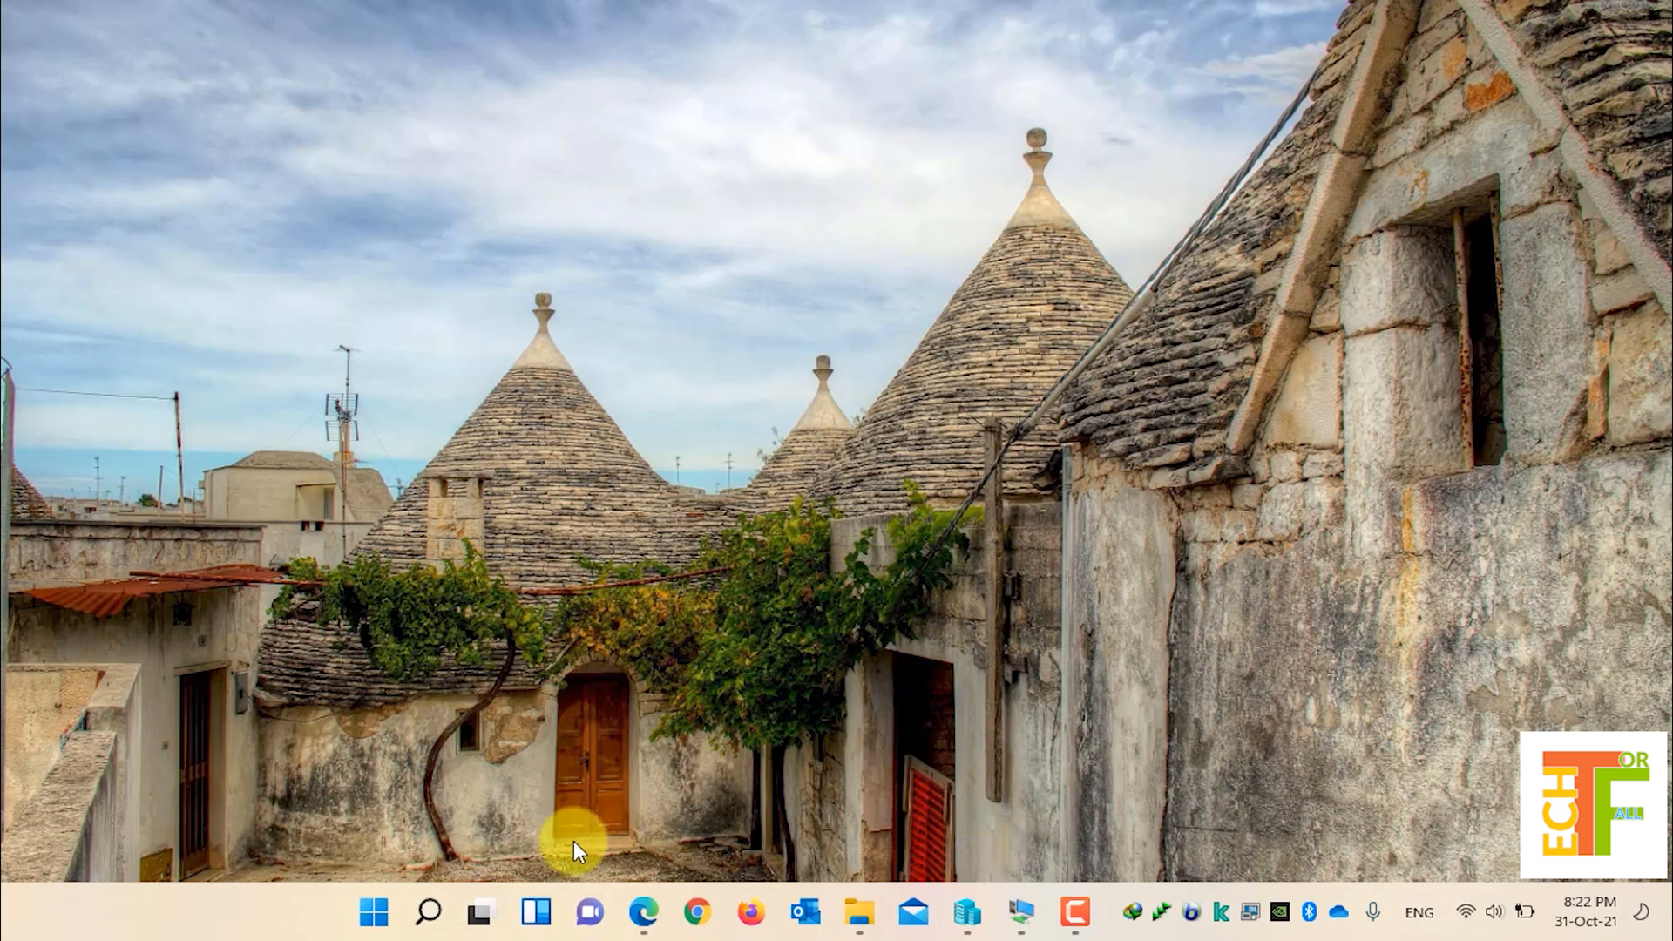
On the host, open Microsoft Photos' advanced options in Settings, showing version 2021.21090.29009.0.
click(372, 912)
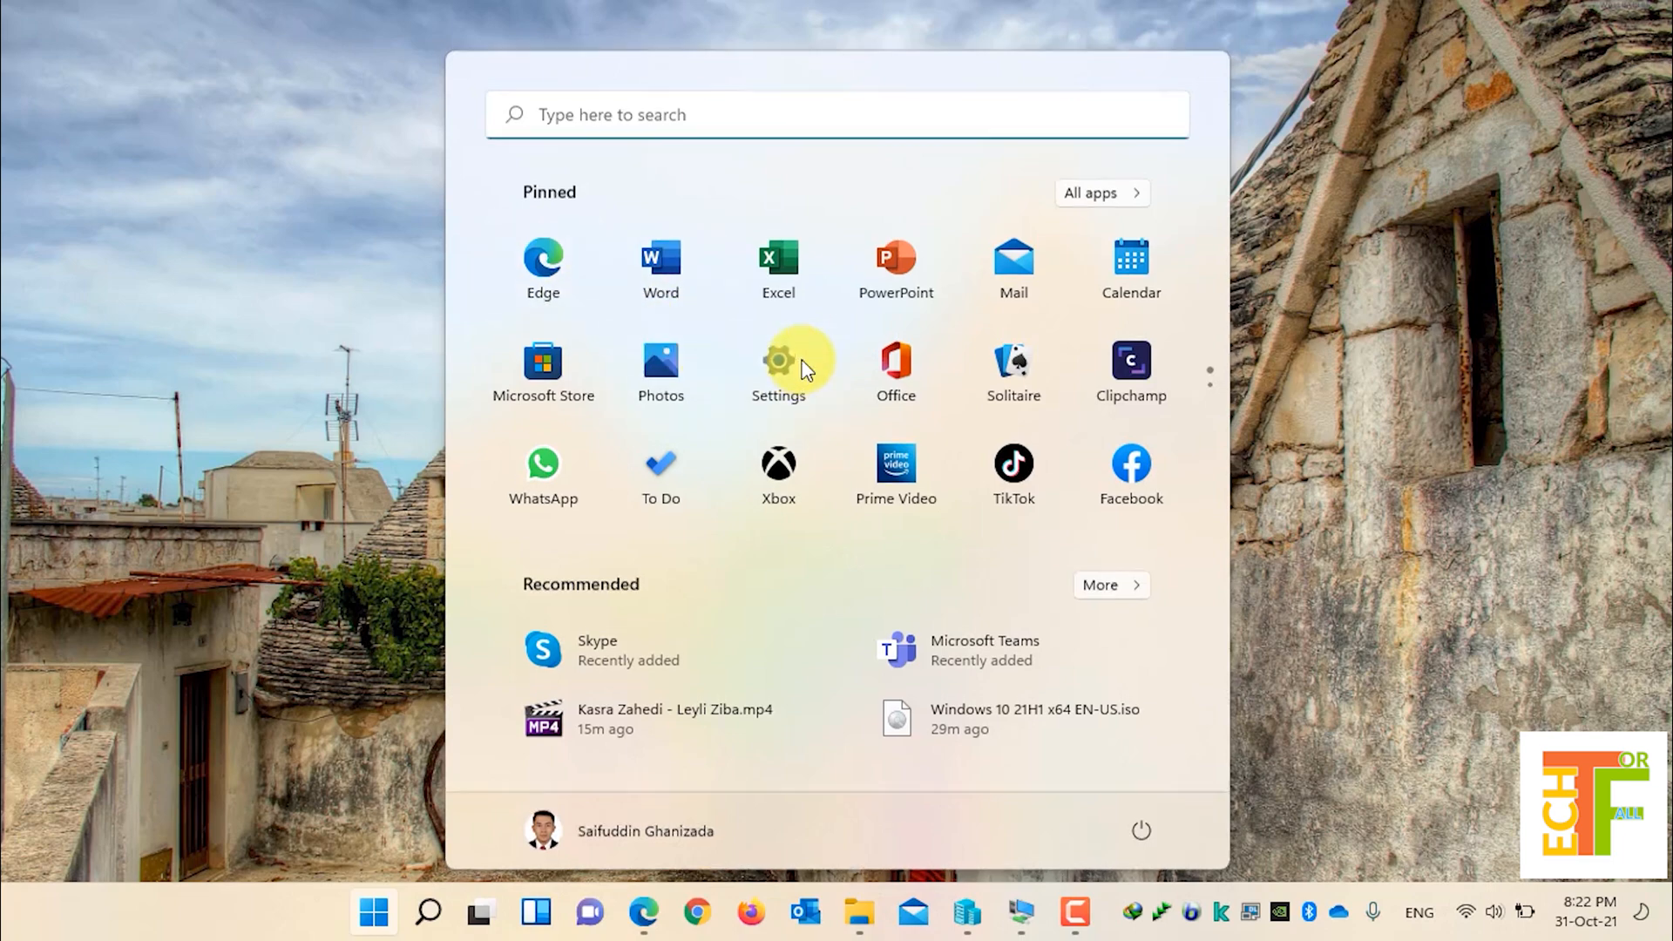
click(778, 368)
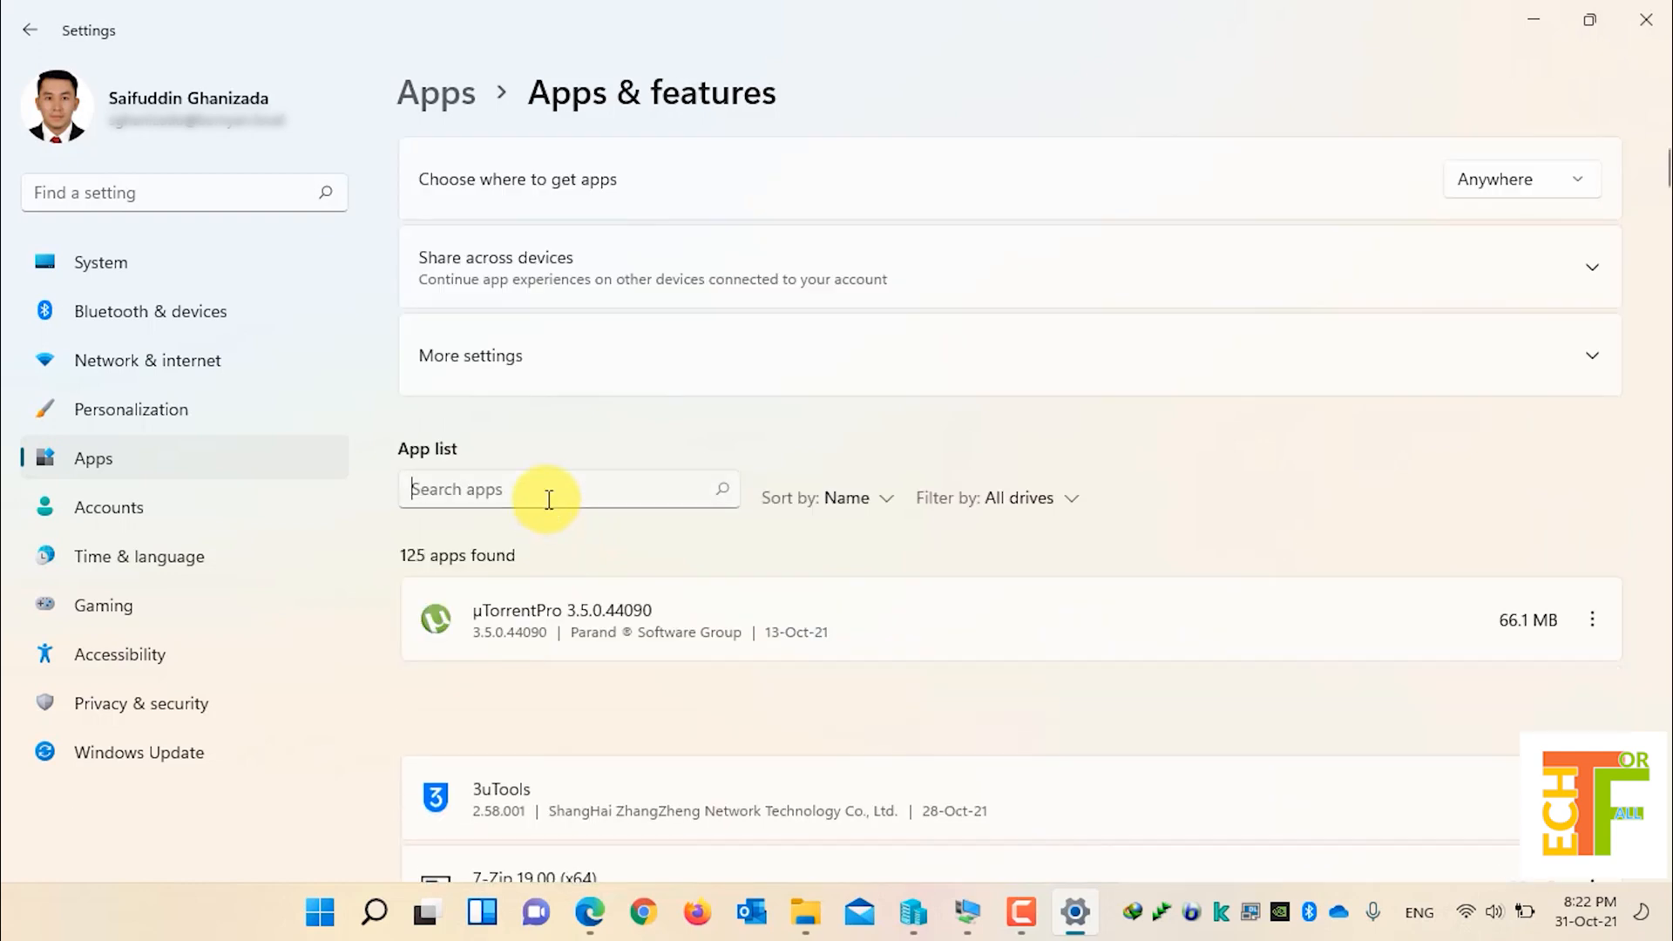
text(photos)
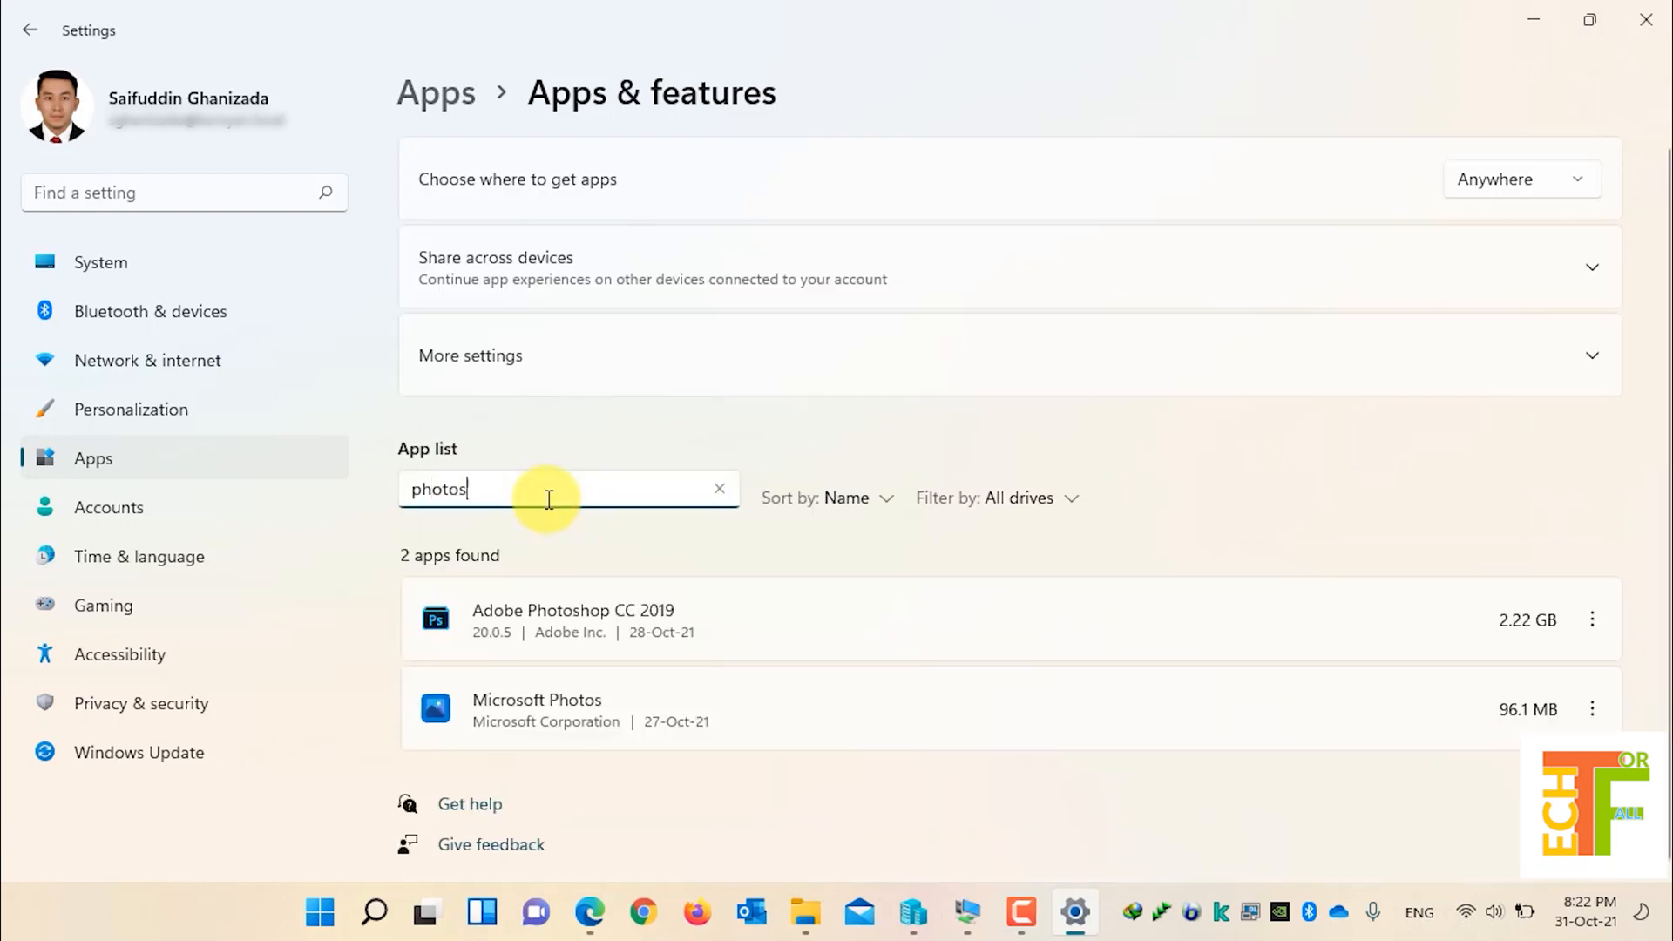
click(1591, 709)
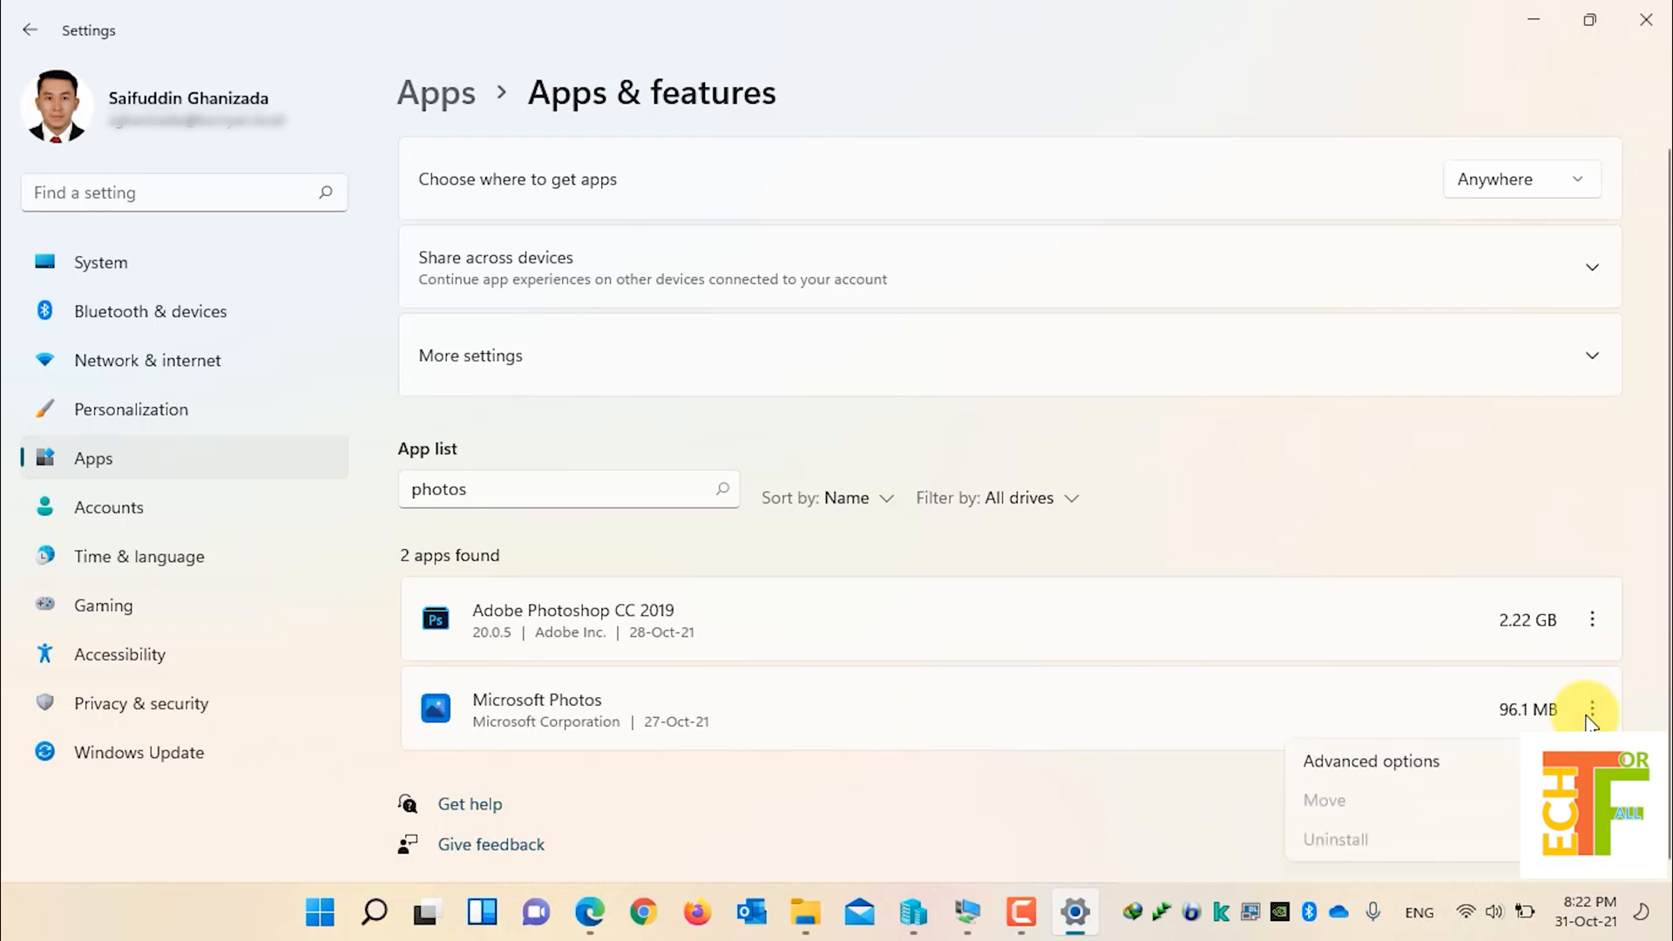
click(1371, 760)
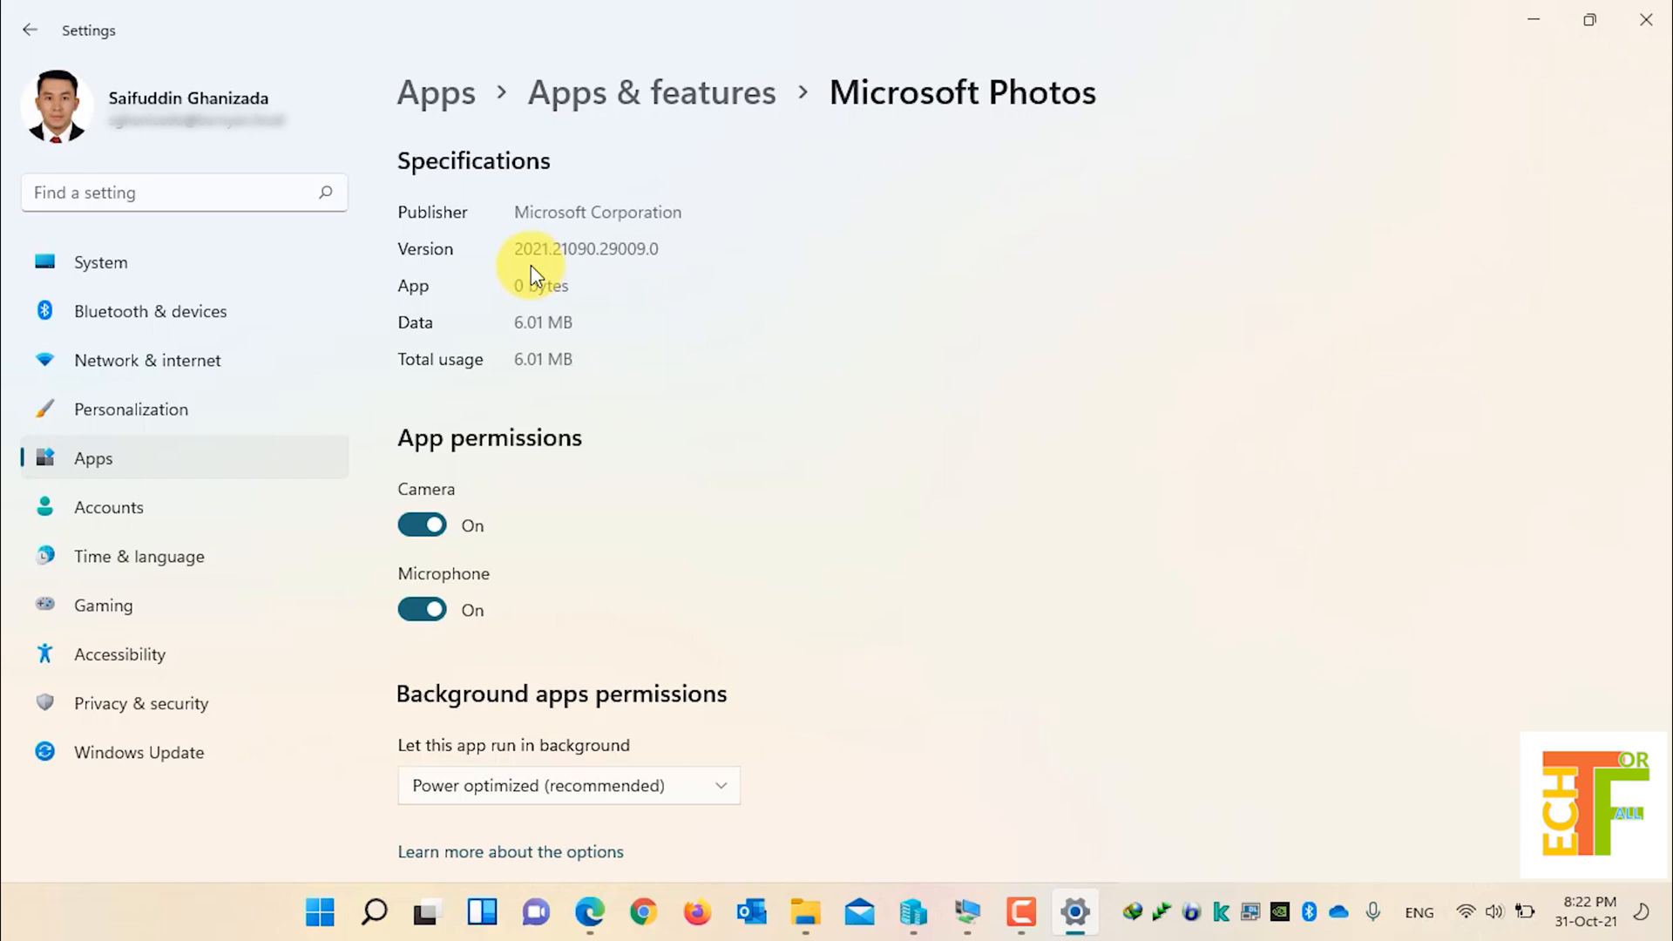
mouse_move(1061, 850)
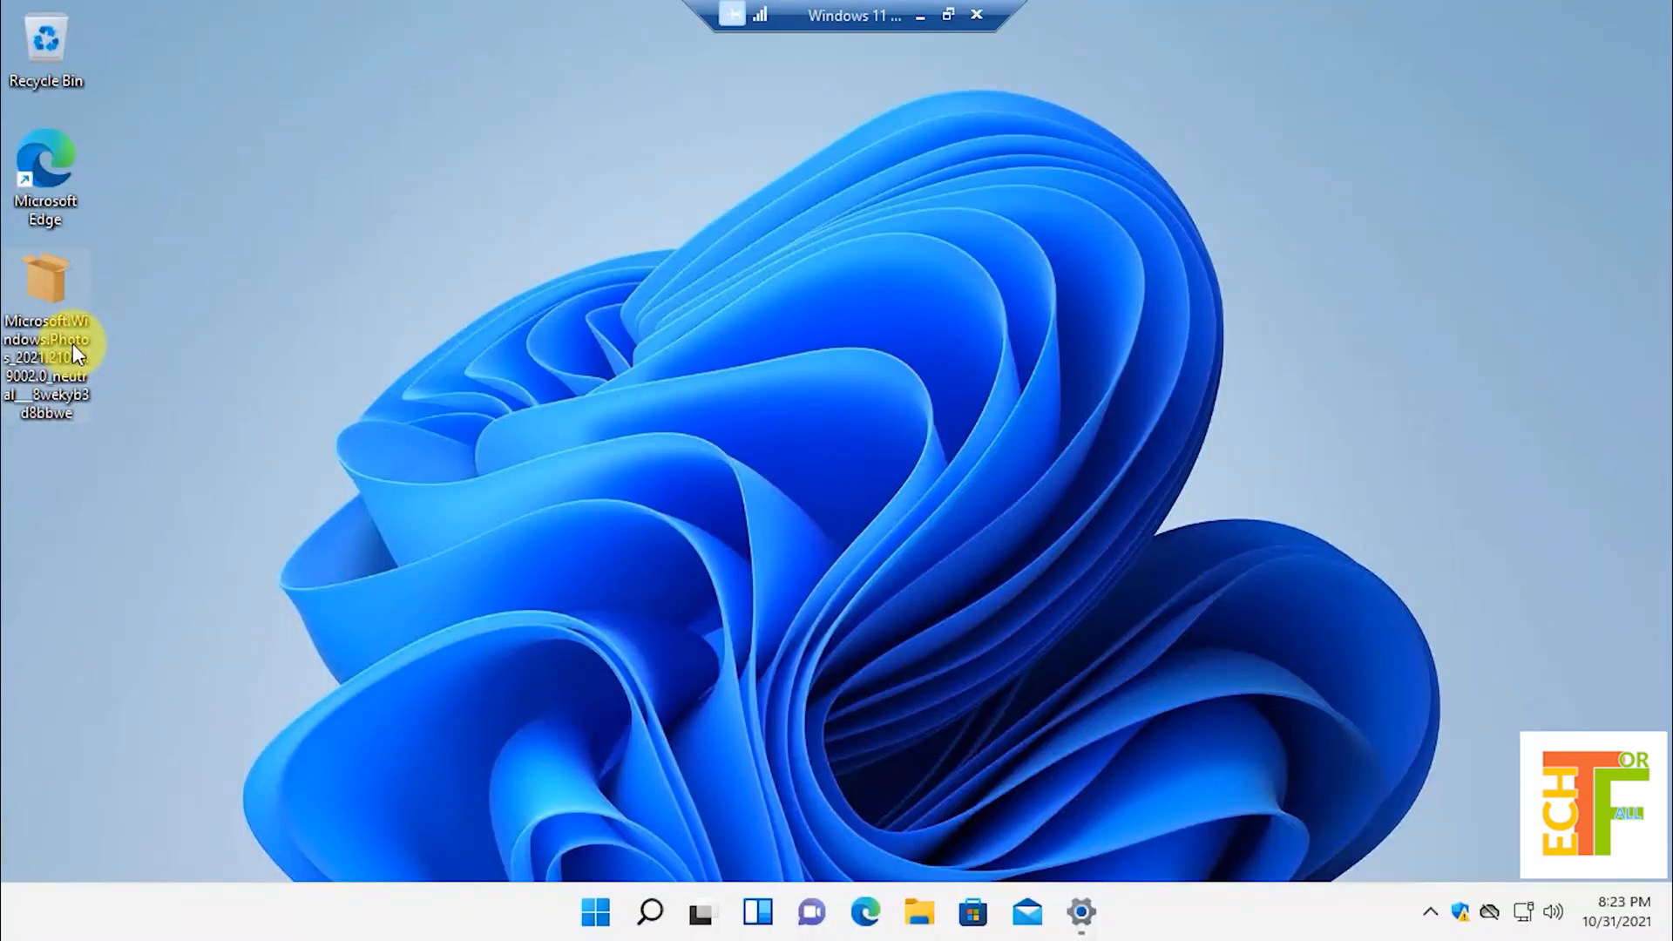
Open the Microsoft Photos 2021.21090.9002.0 package and turn off 'Launch when ready'.
double_click(44, 288)
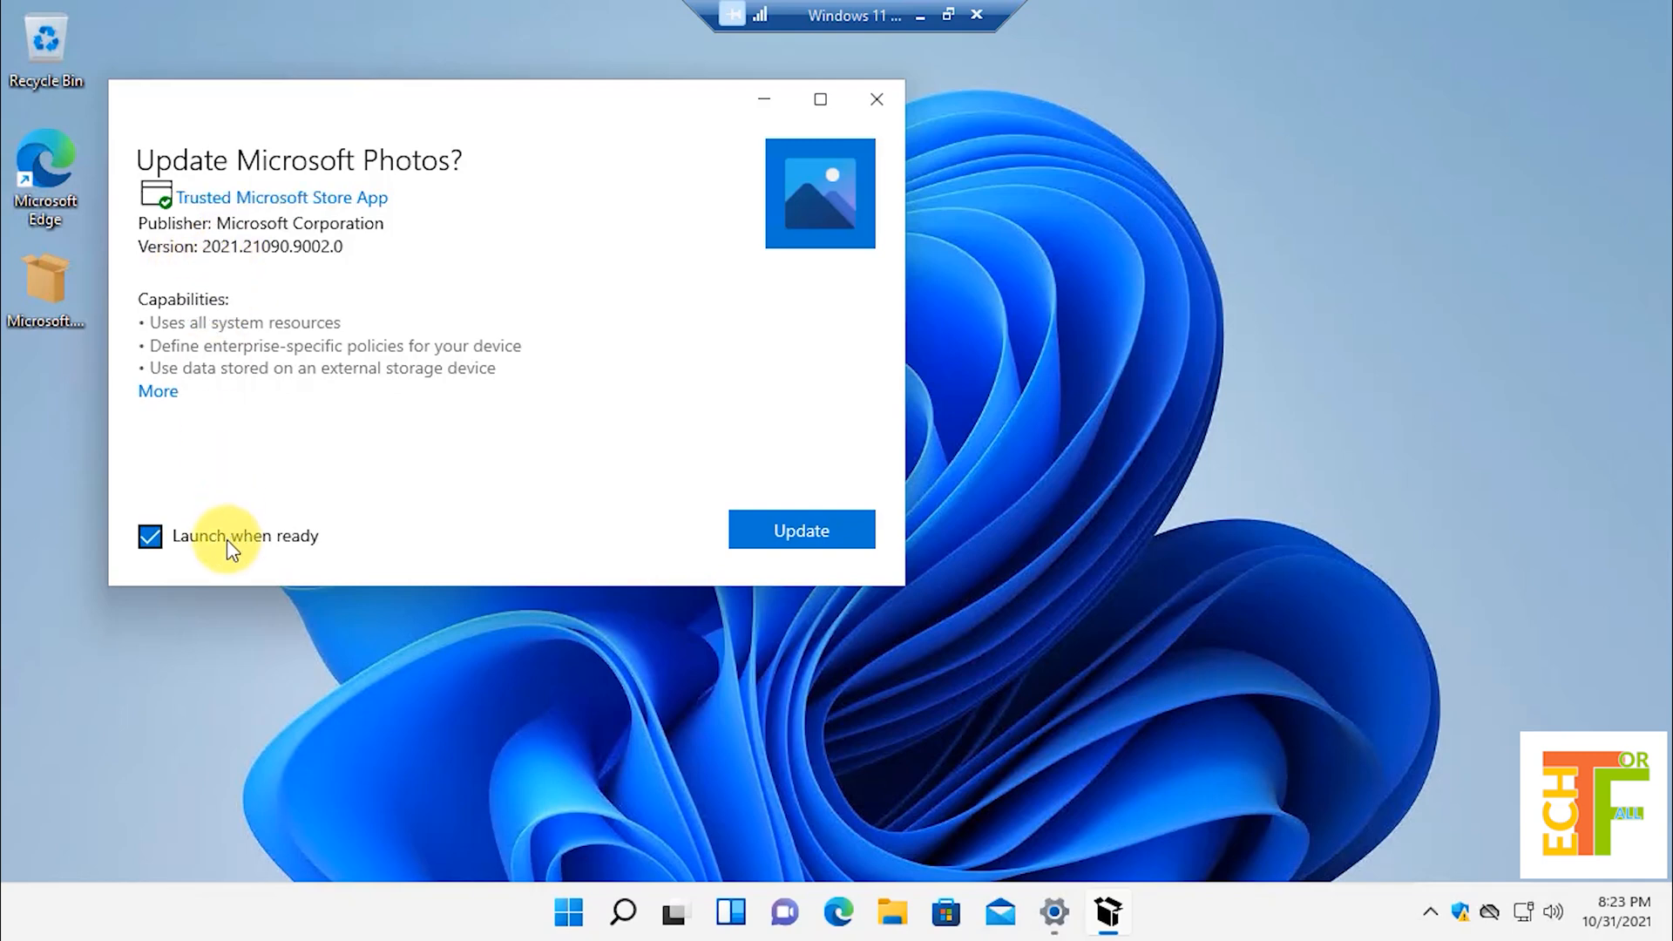
click(149, 537)
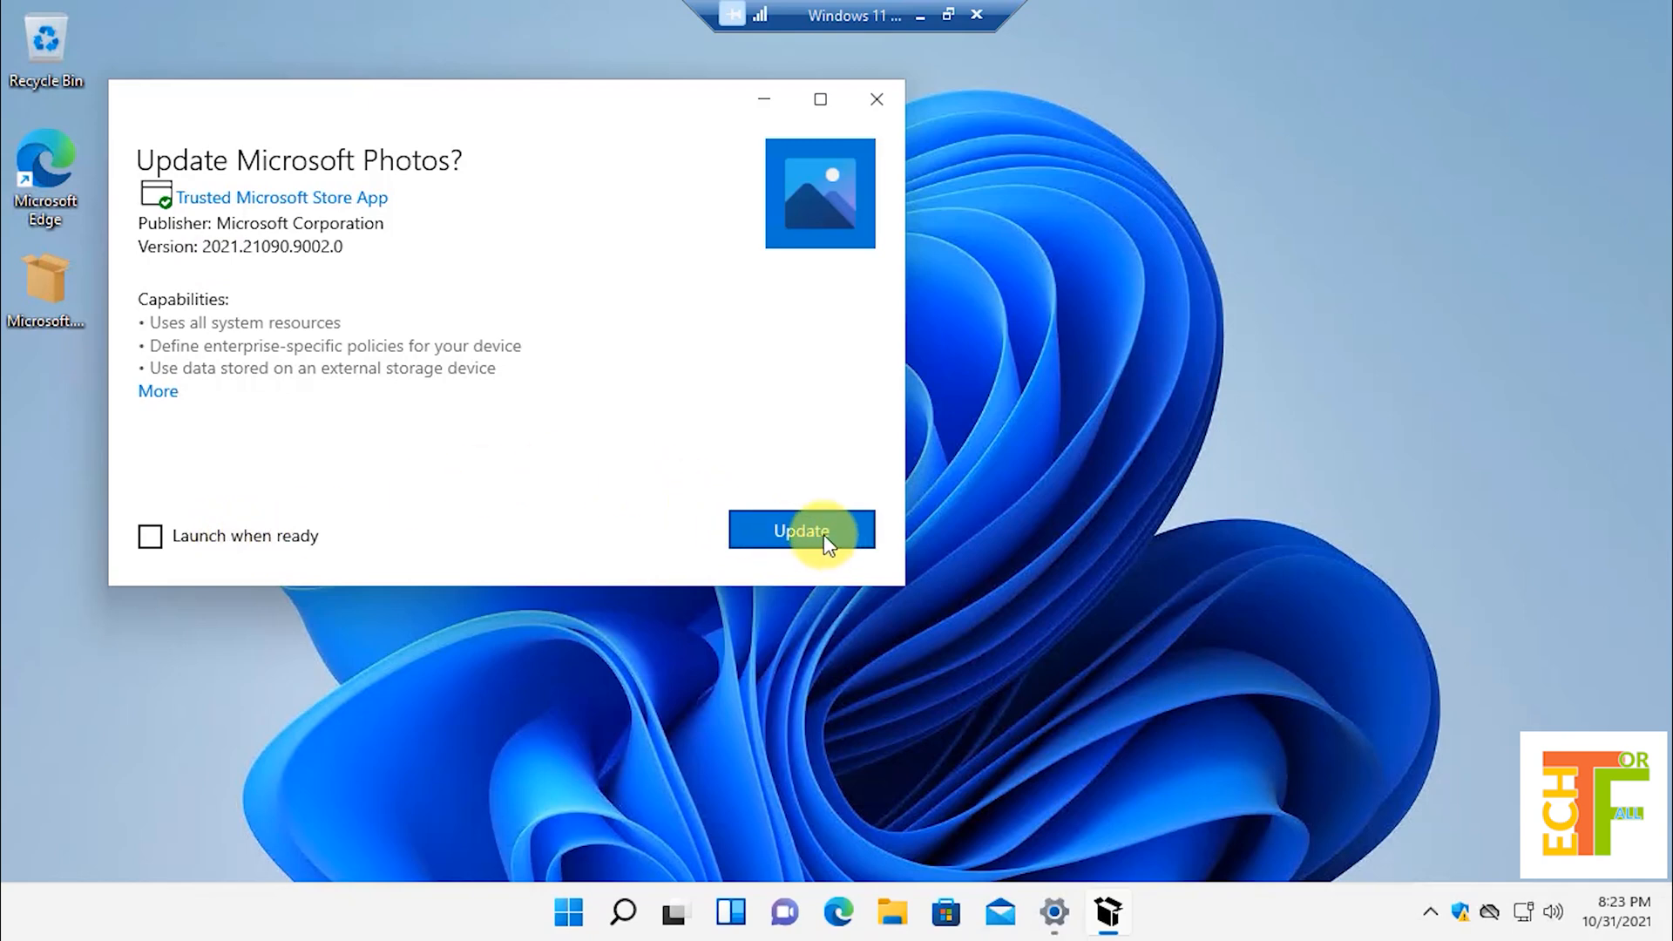
Start the Microsoft Photos 2021.21090.9002.0 update in App Installer.
click(801, 531)
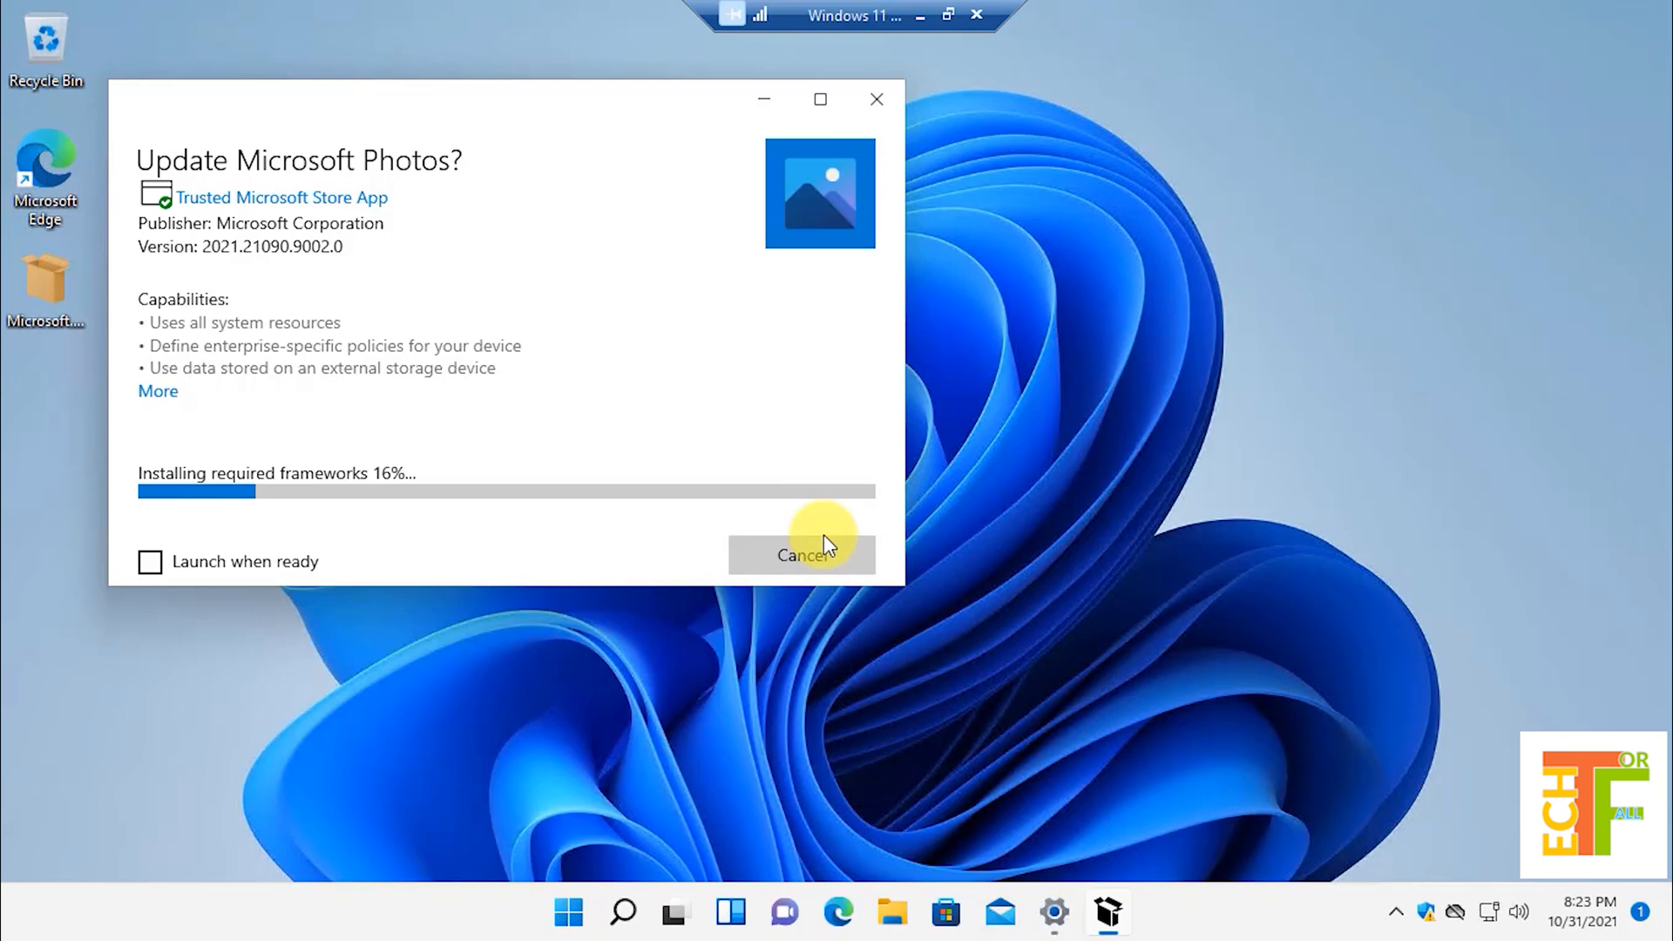
mouse_move(275, 503)
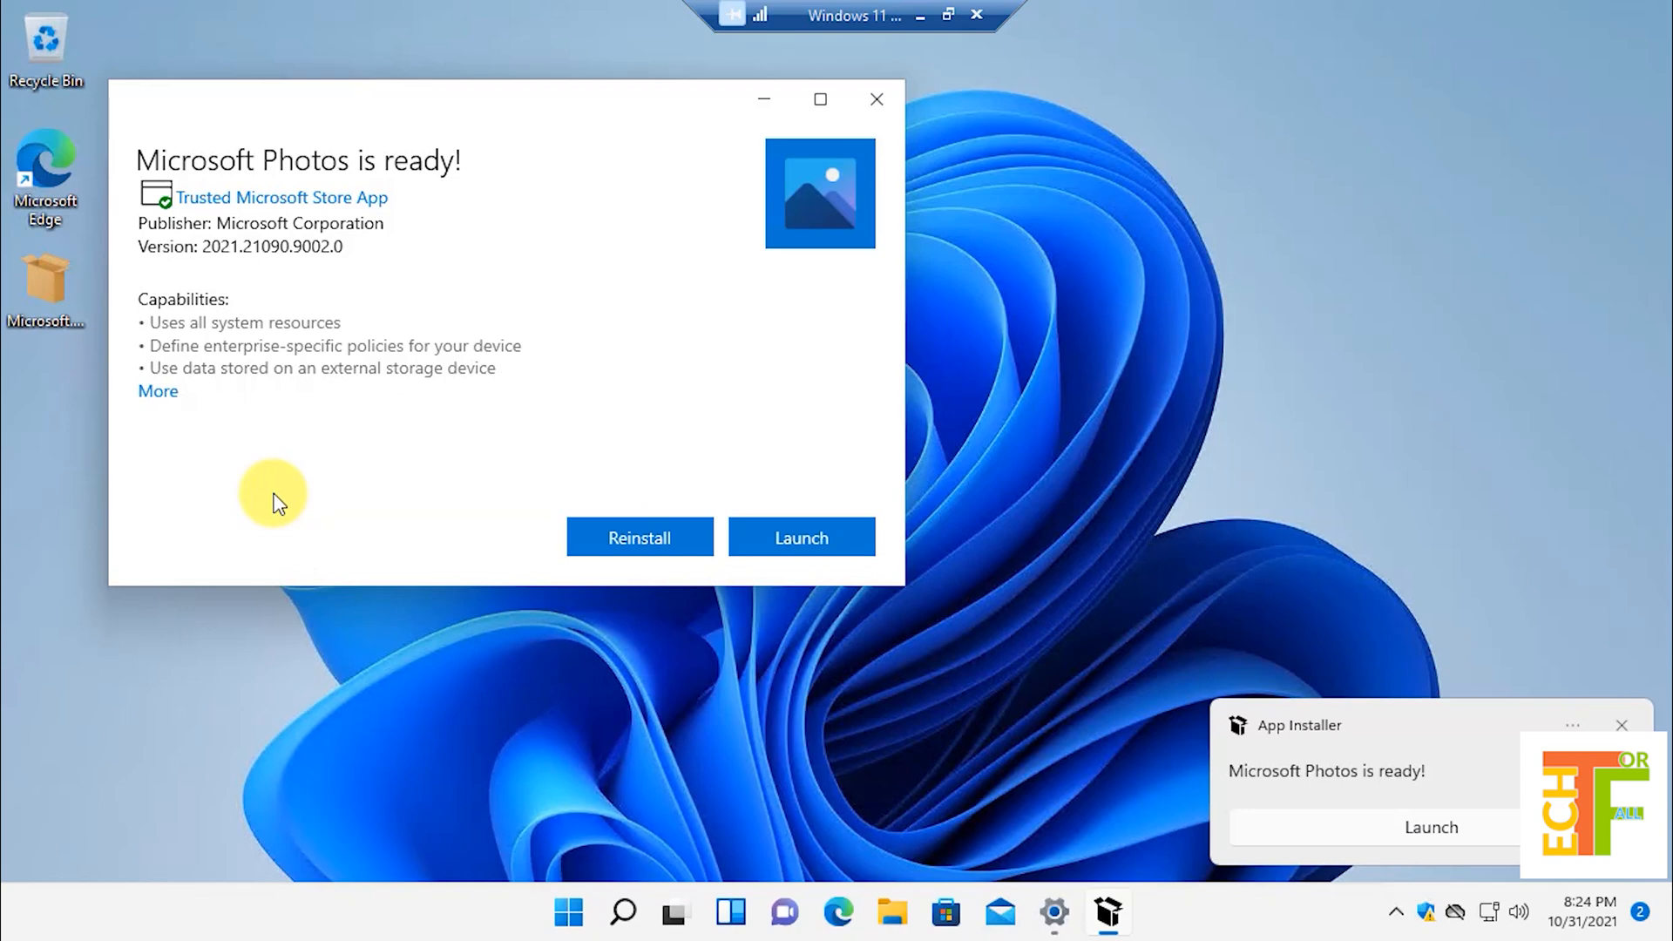
mouse_move(403, 214)
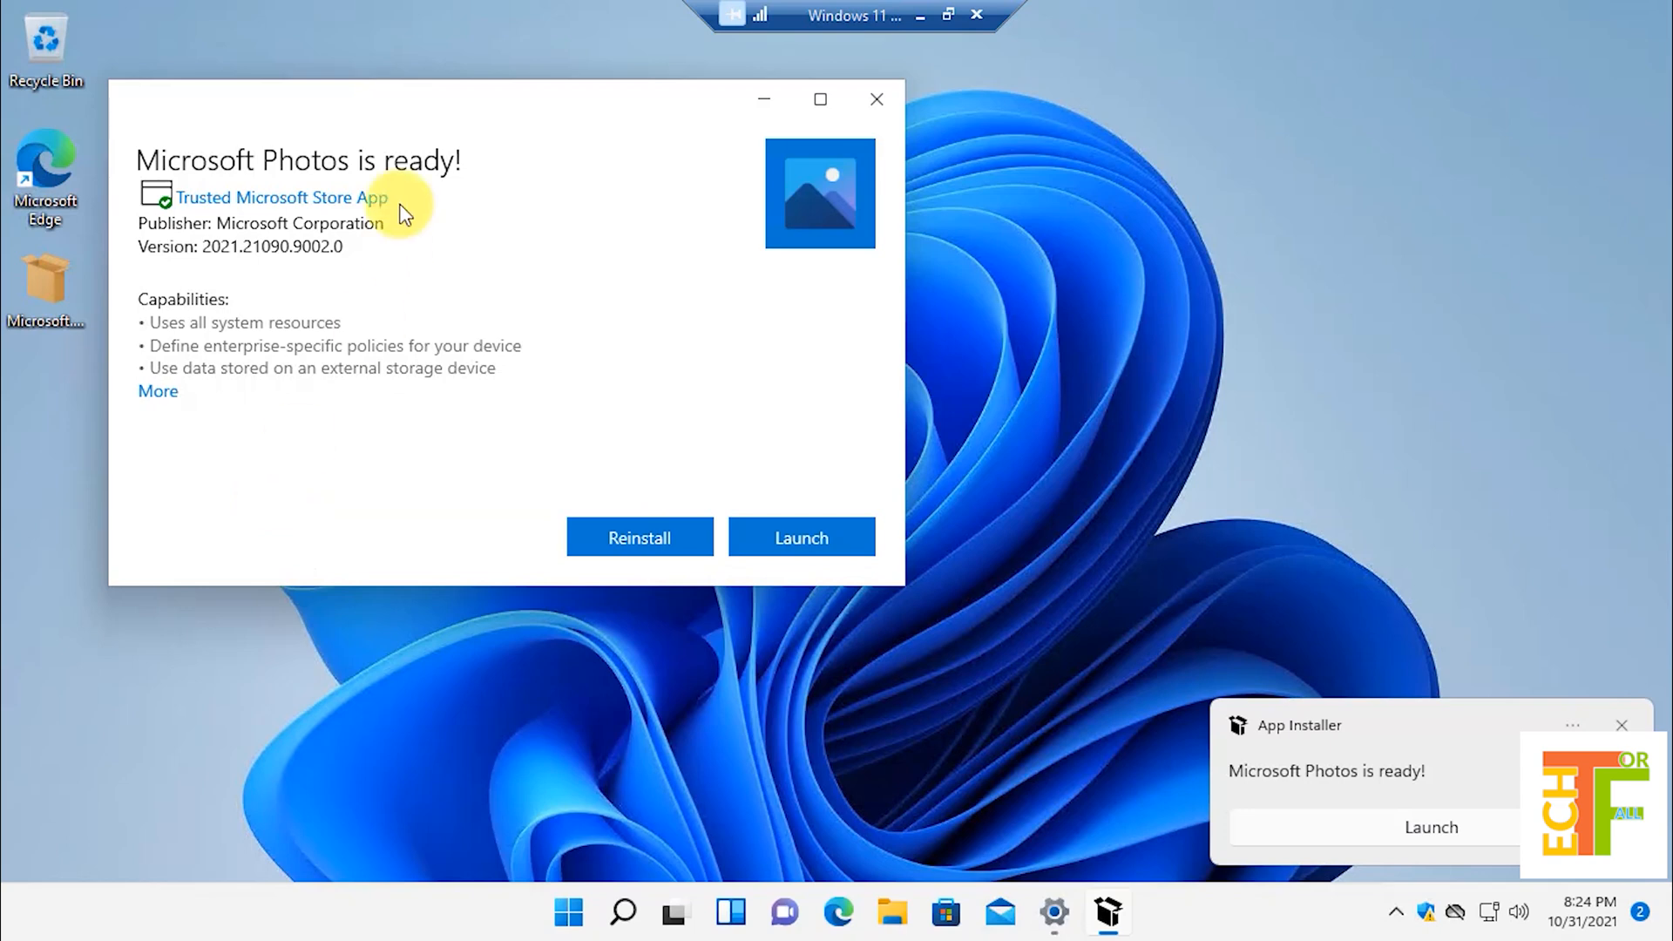
mouse_move(877, 118)
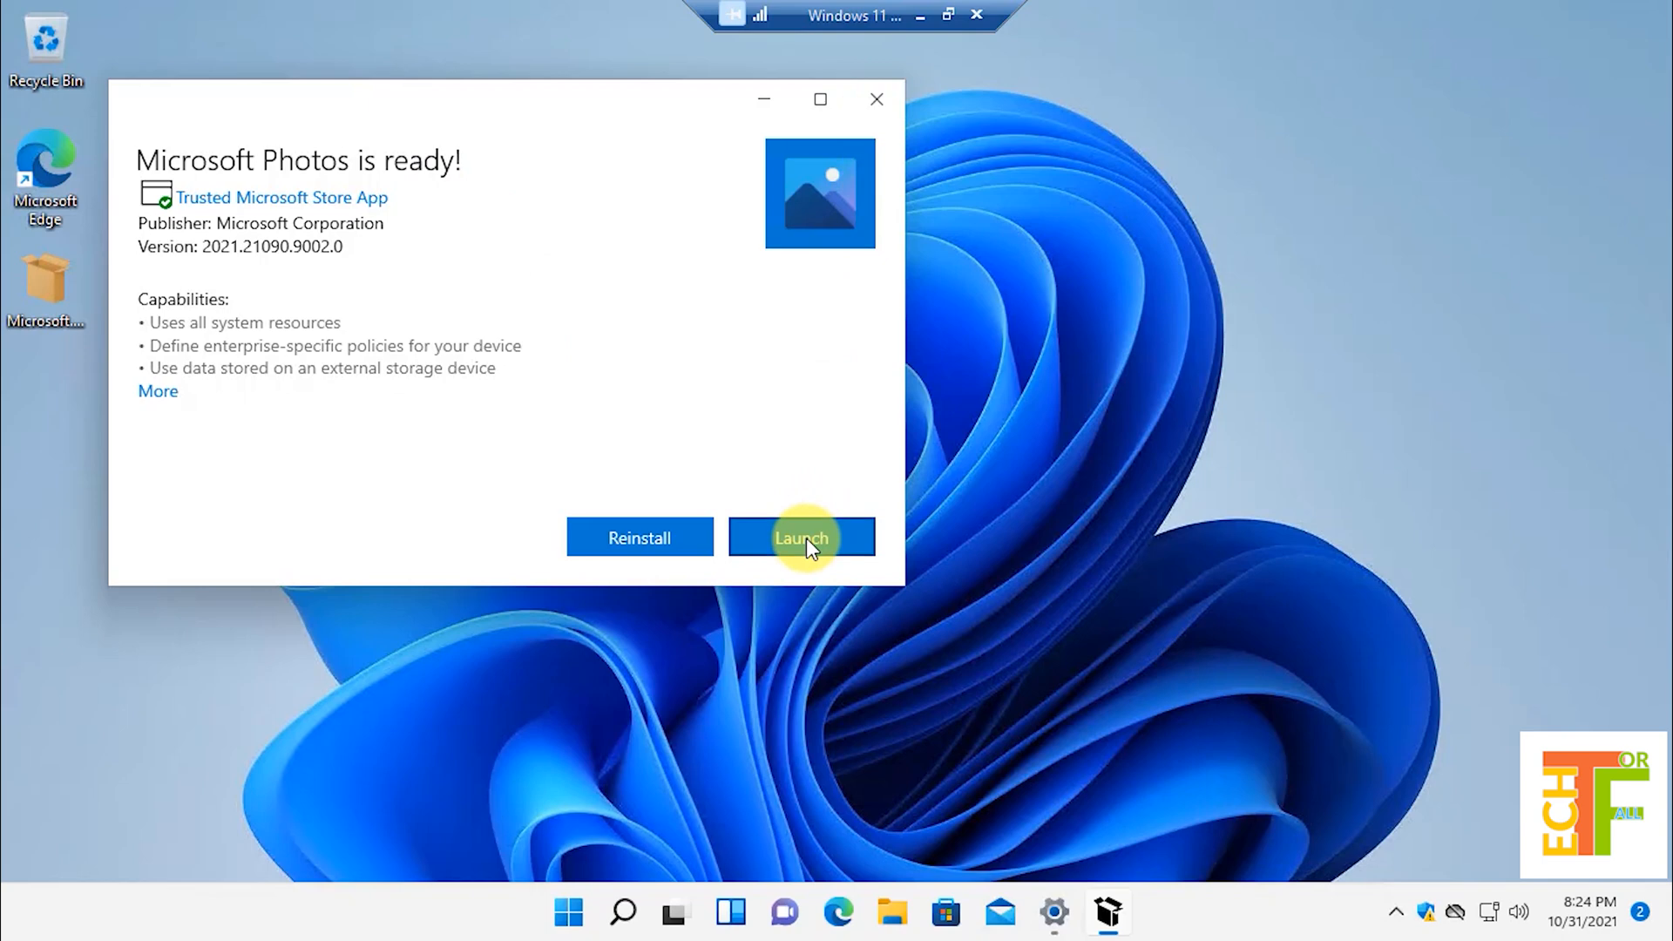
Launch the updated Photos app and decline the OneDrive sign-in with 'Not Now'.
click(802, 537)
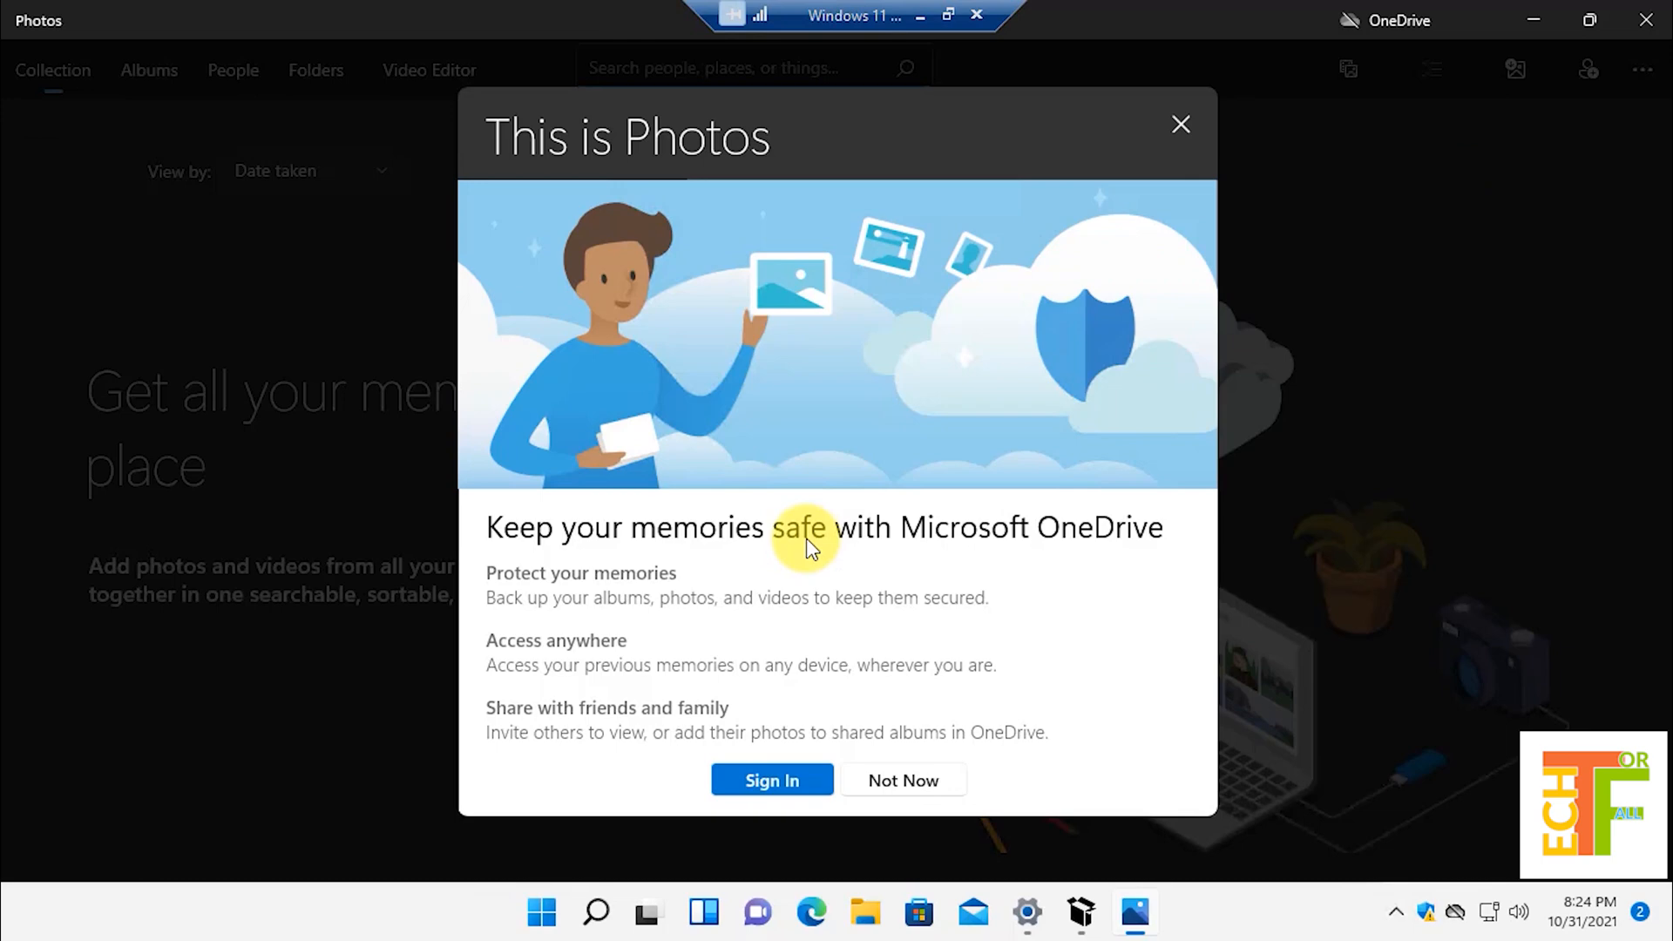
mouse_move(873, 789)
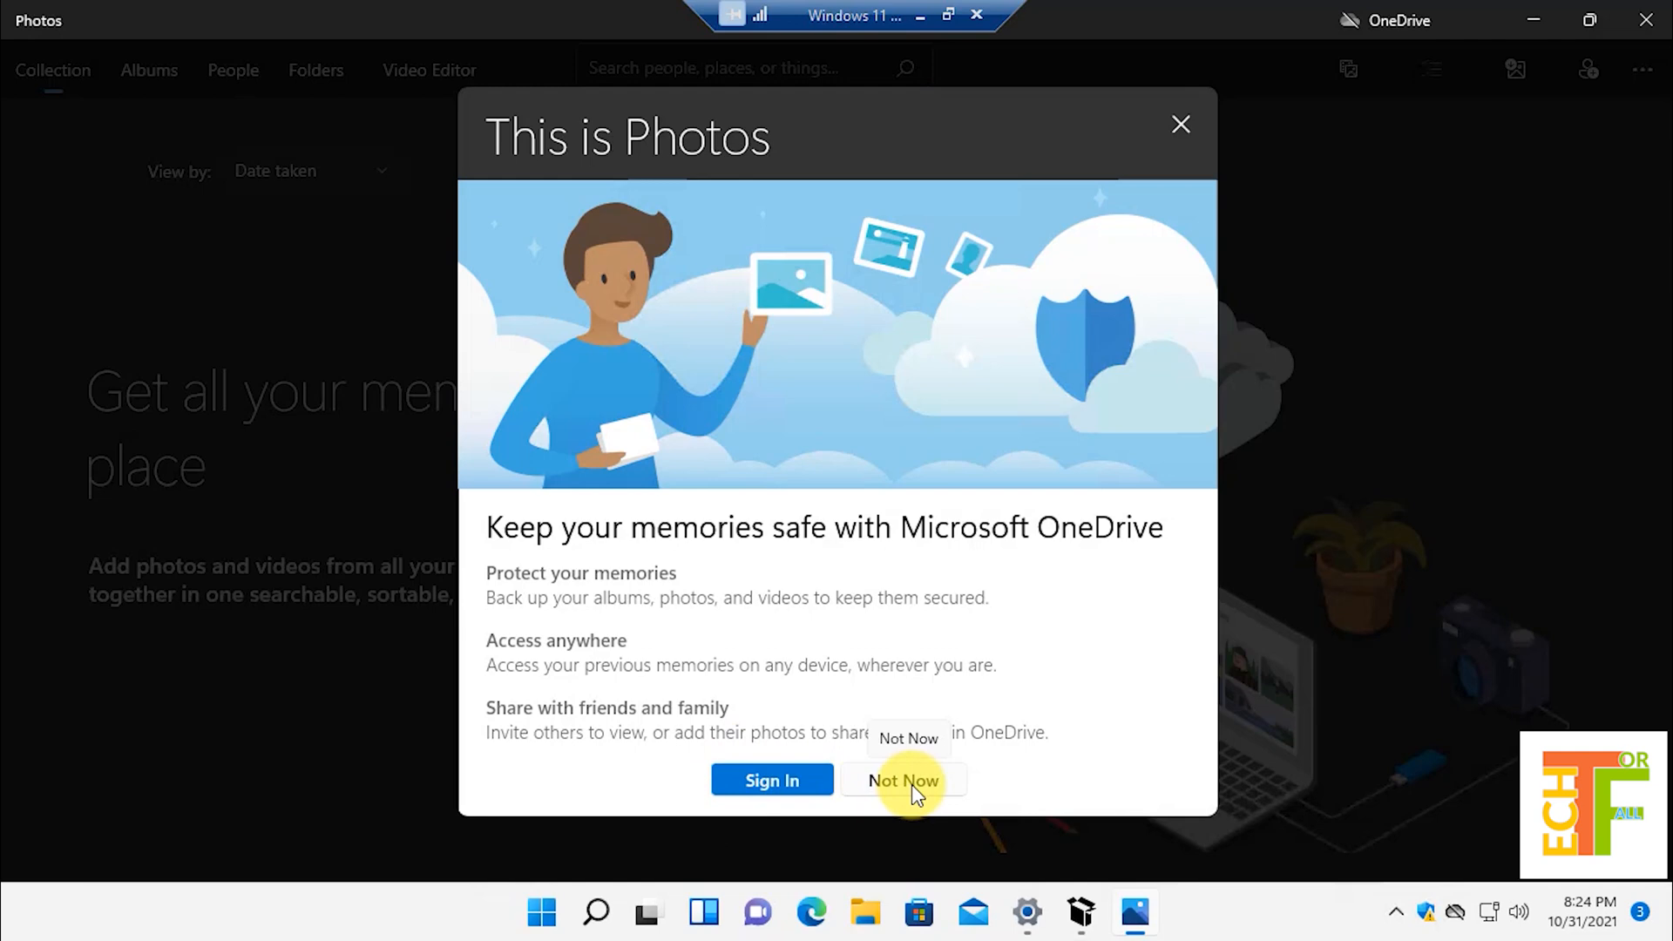
click(901, 780)
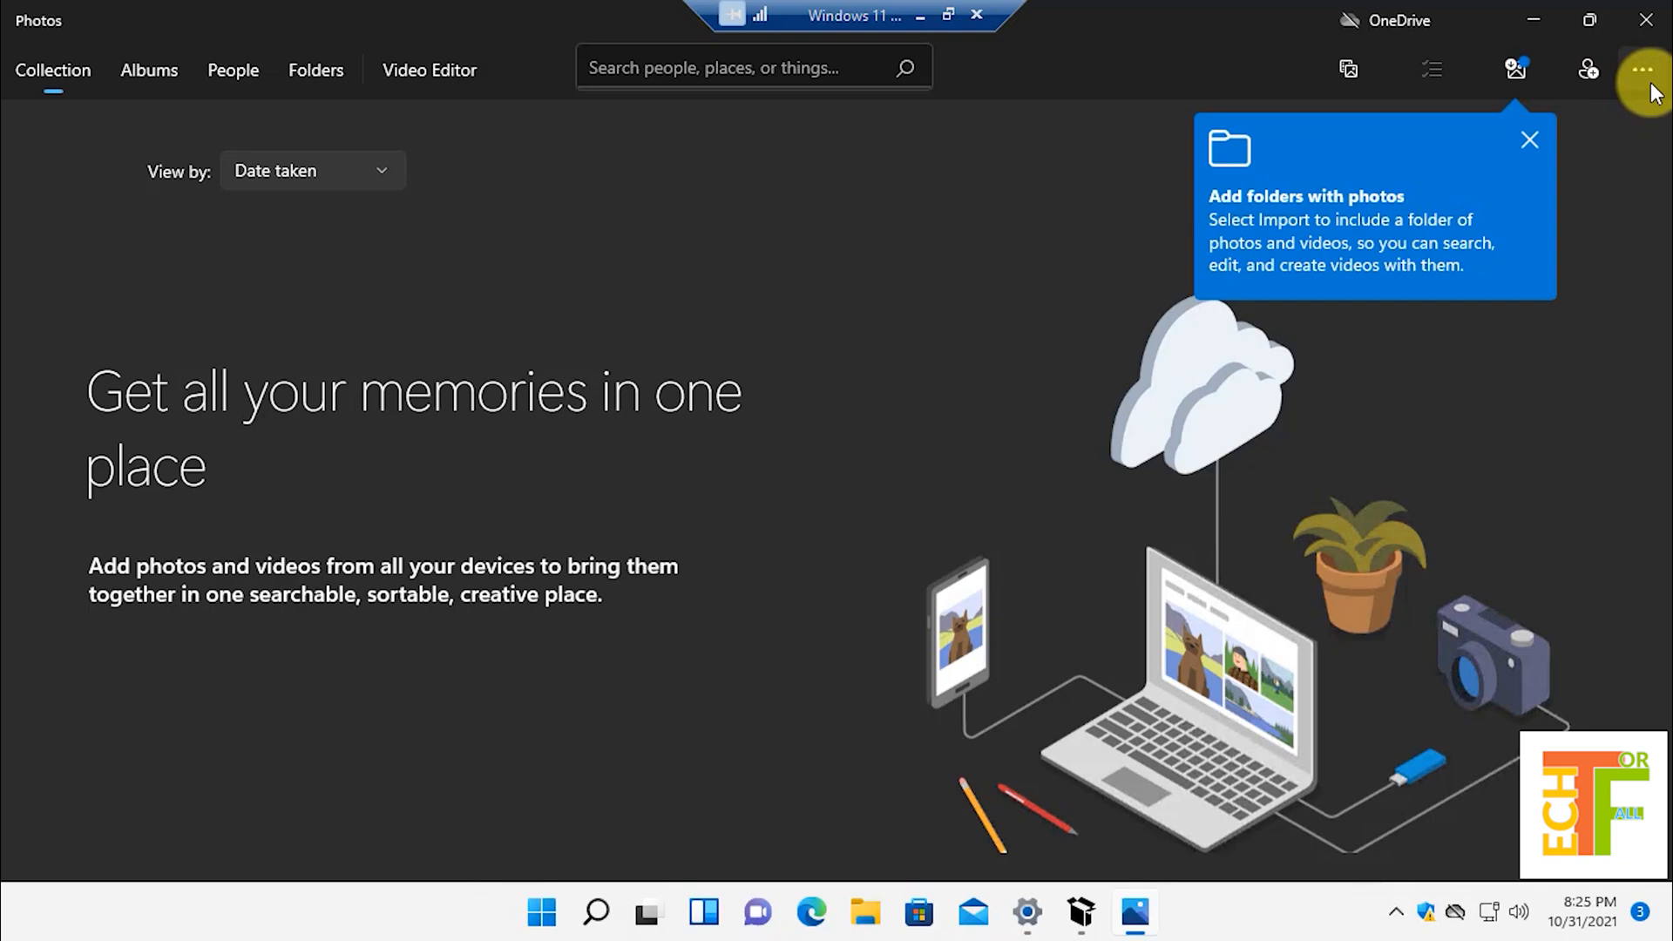
Open Photos Settings and scroll to About, confirming version 2021.21090.9002.0.
click(1646, 70)
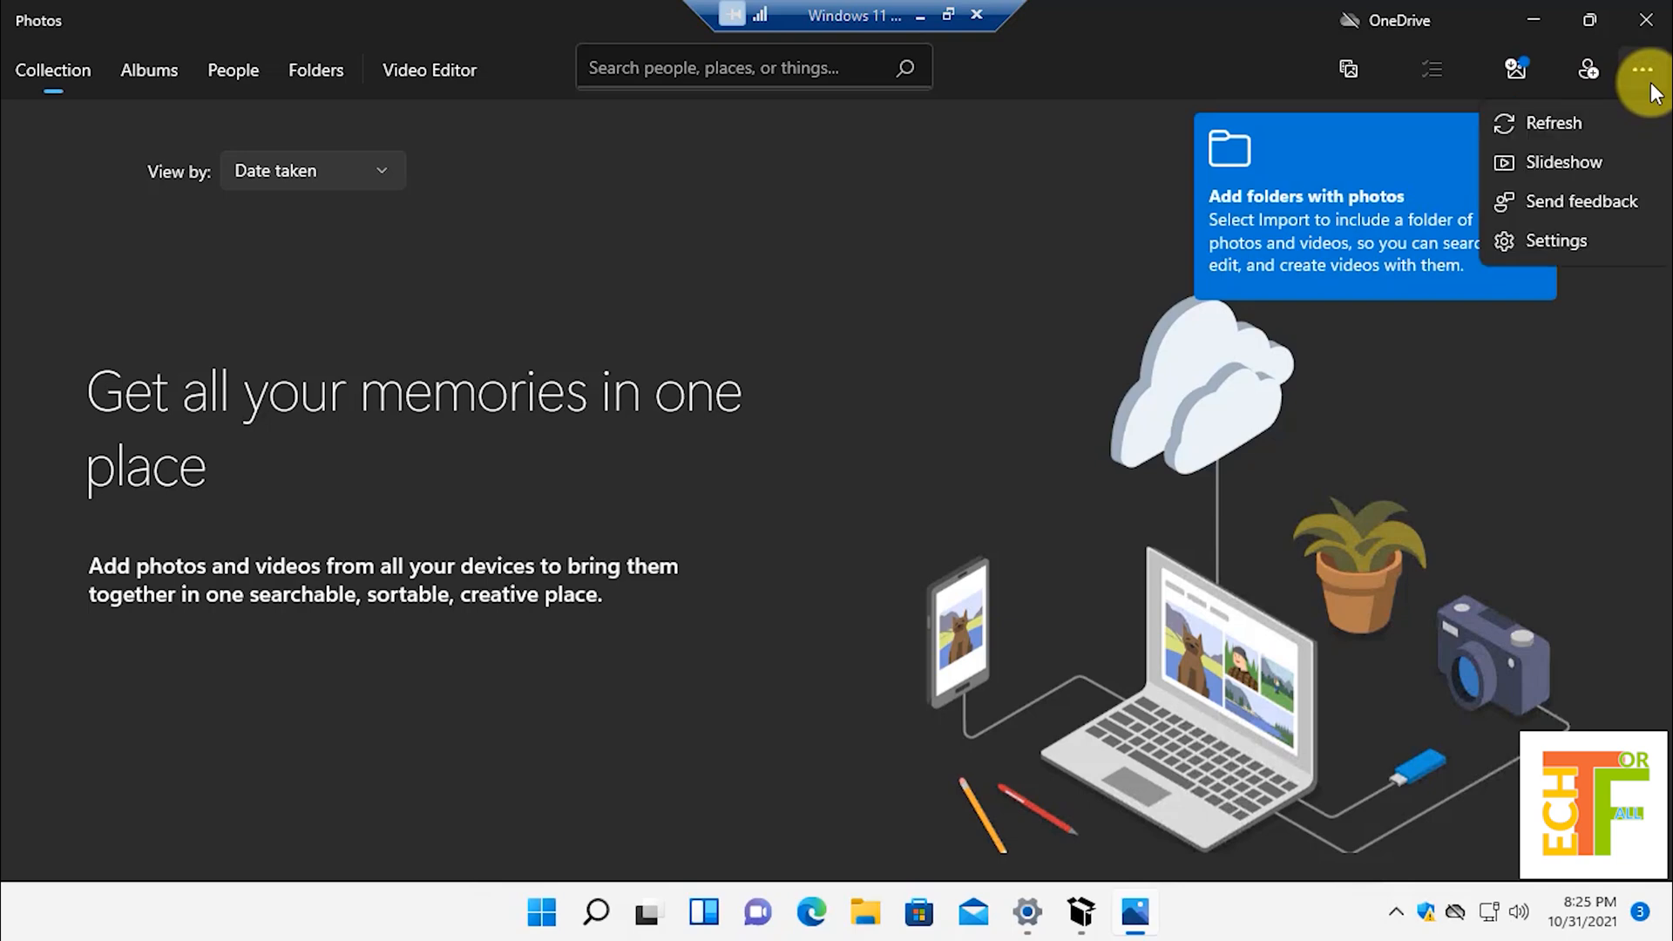
click(1555, 241)
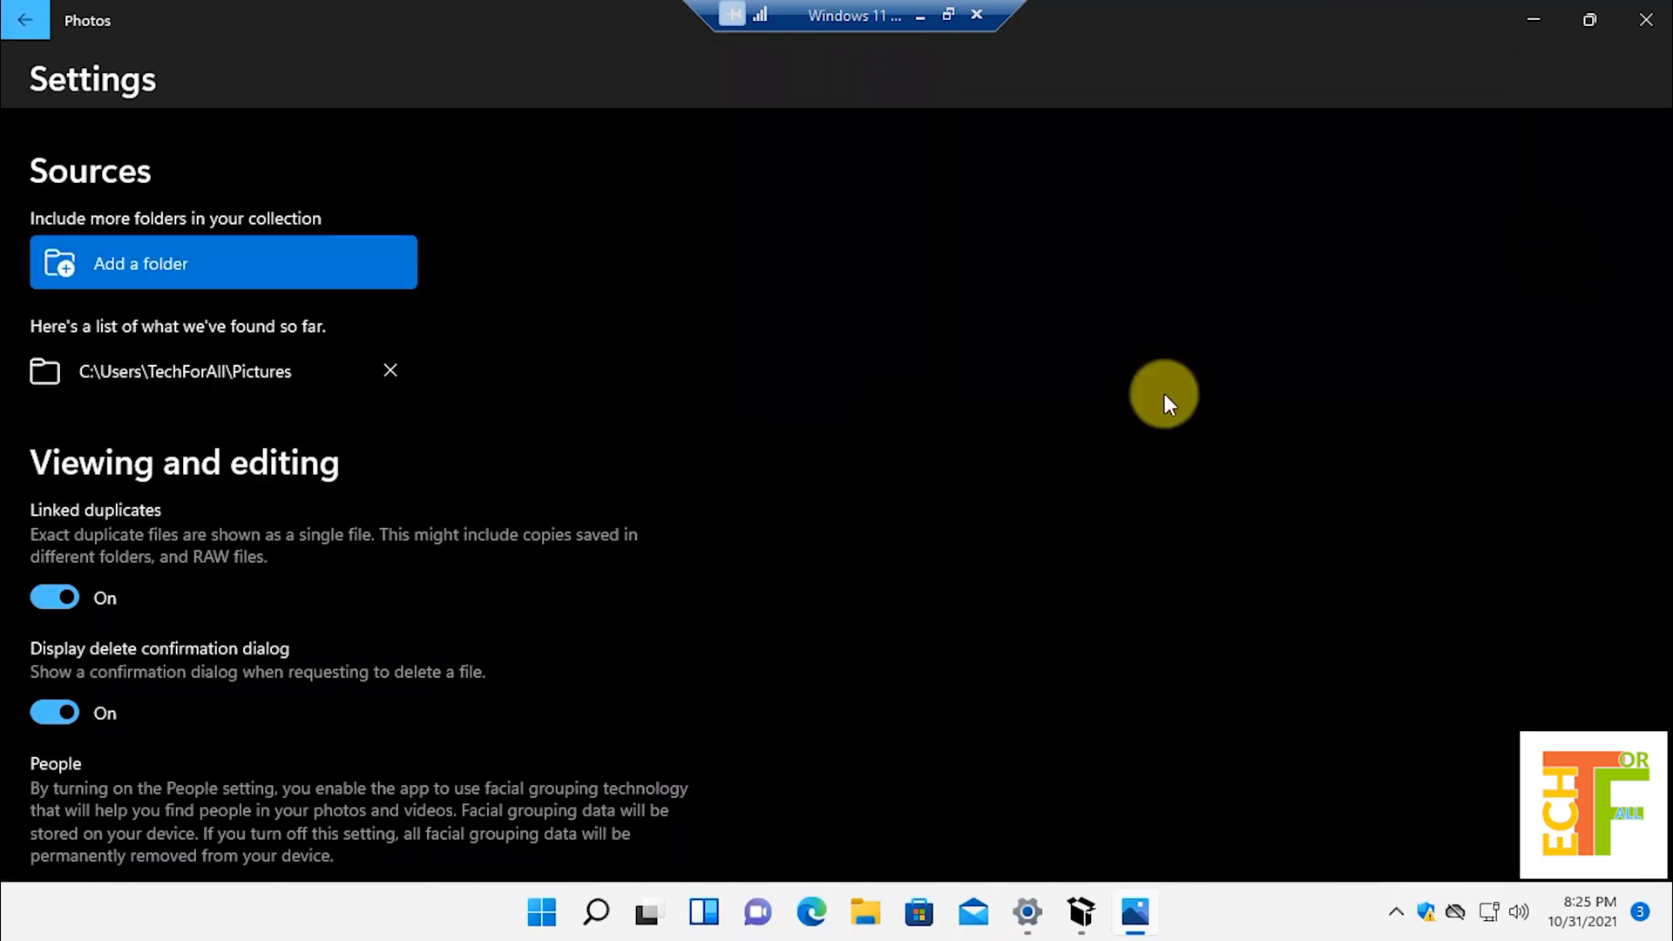
scroll(down, 3)
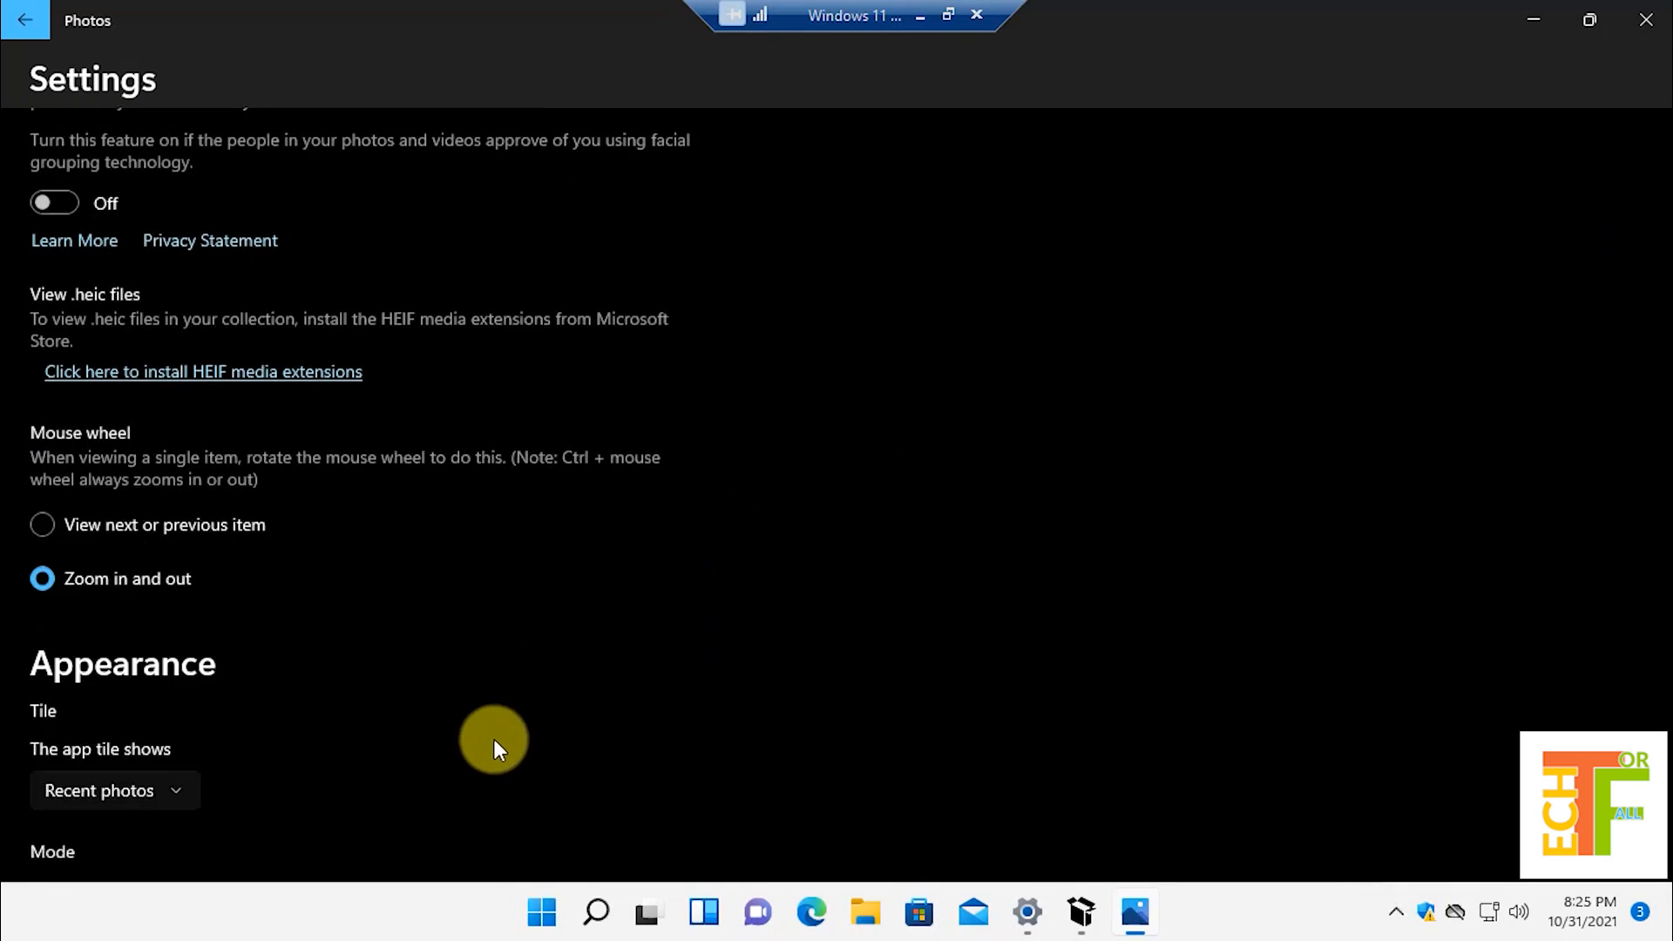
scroll(down, 3)
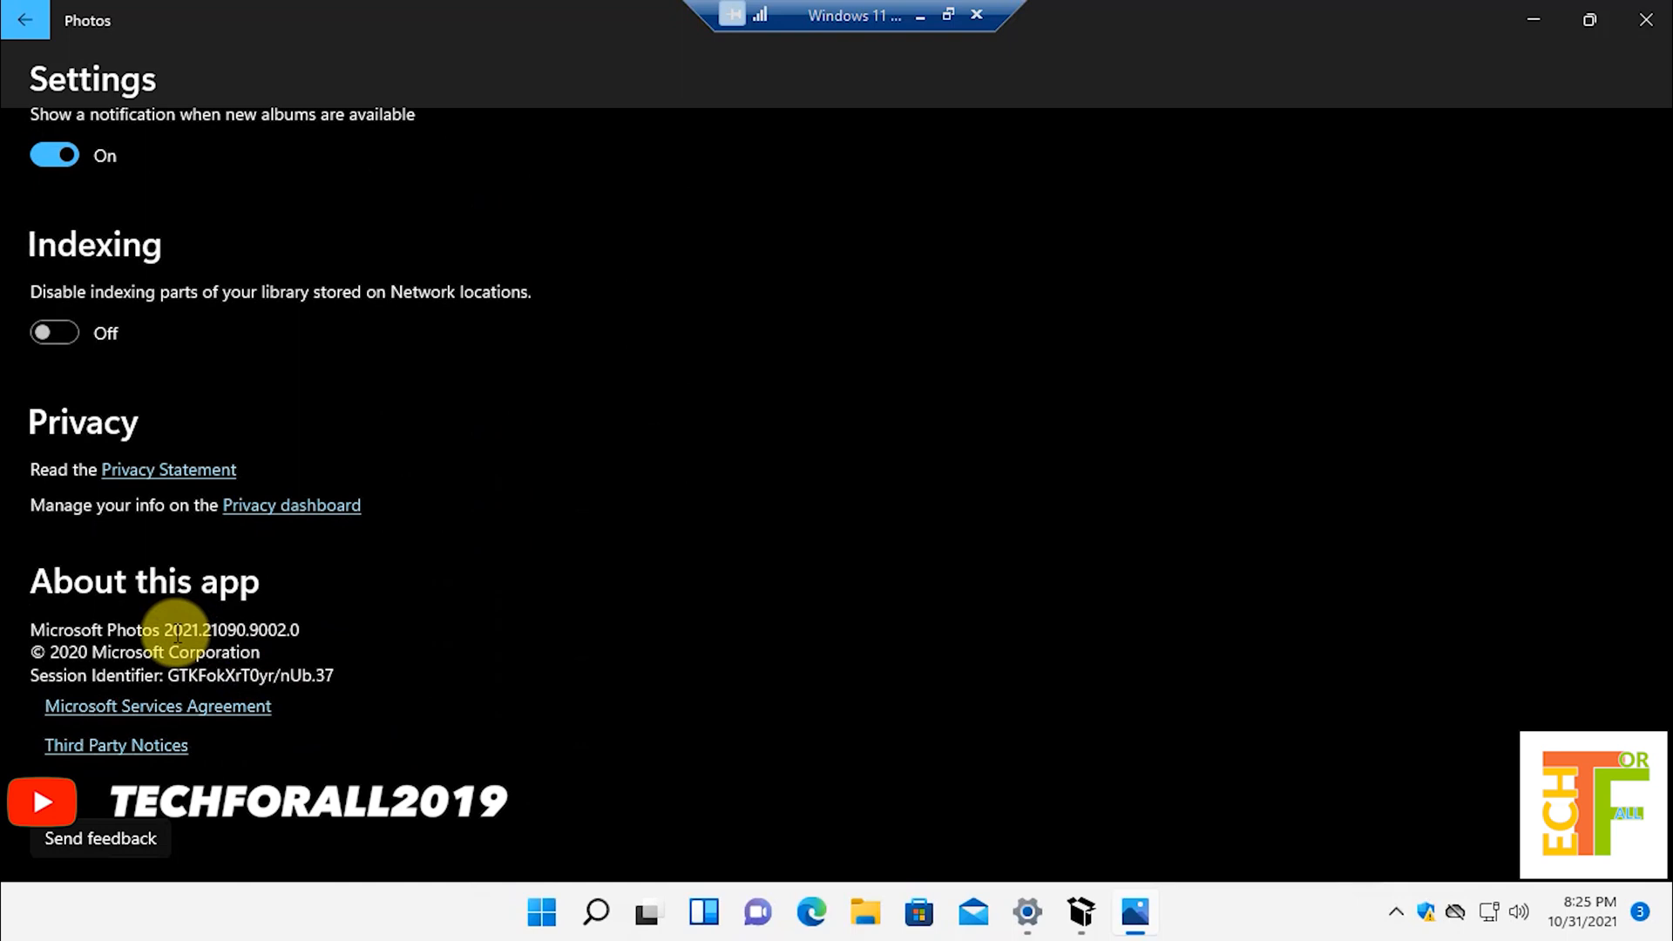
mouse_move(442, 605)
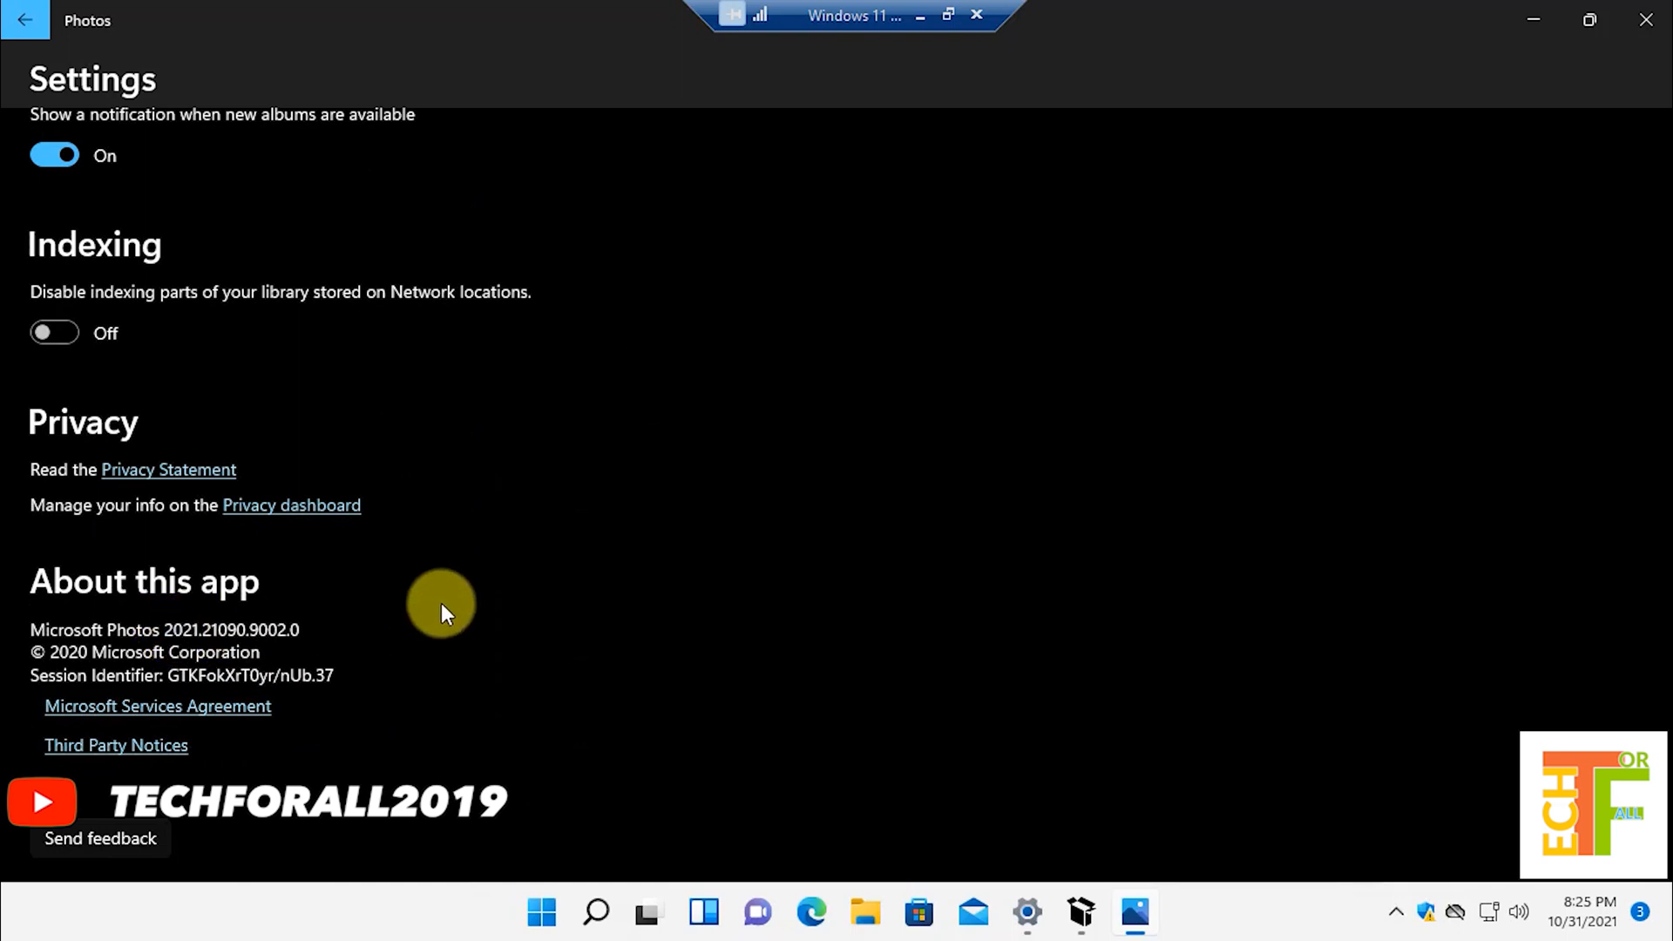